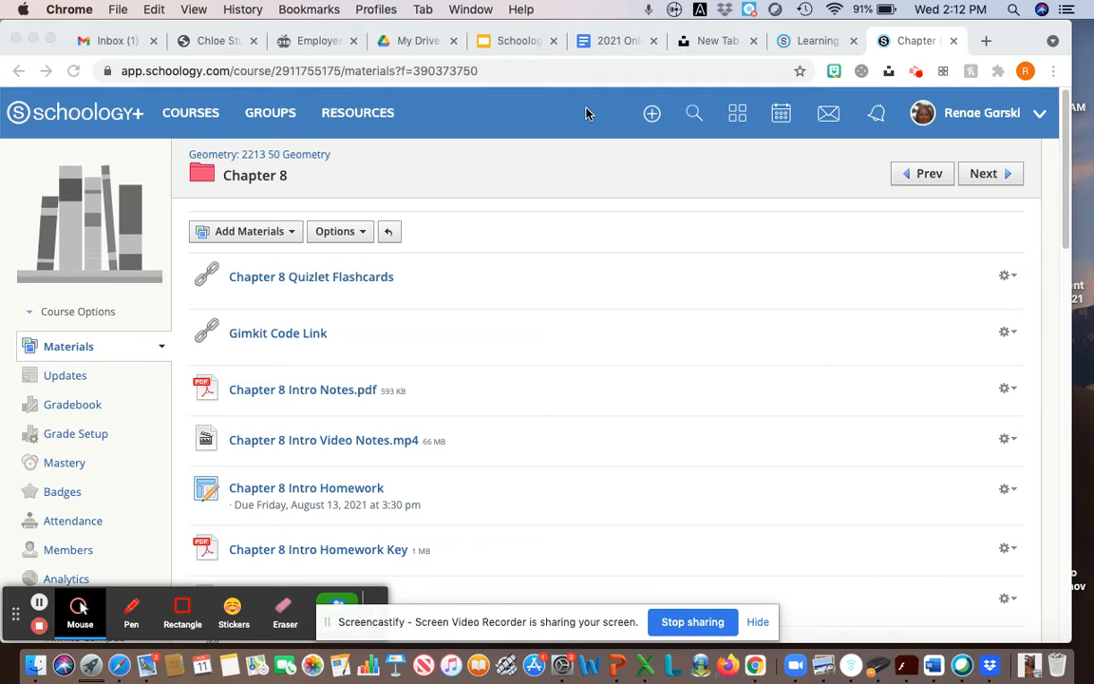
mouse_move(528, 157)
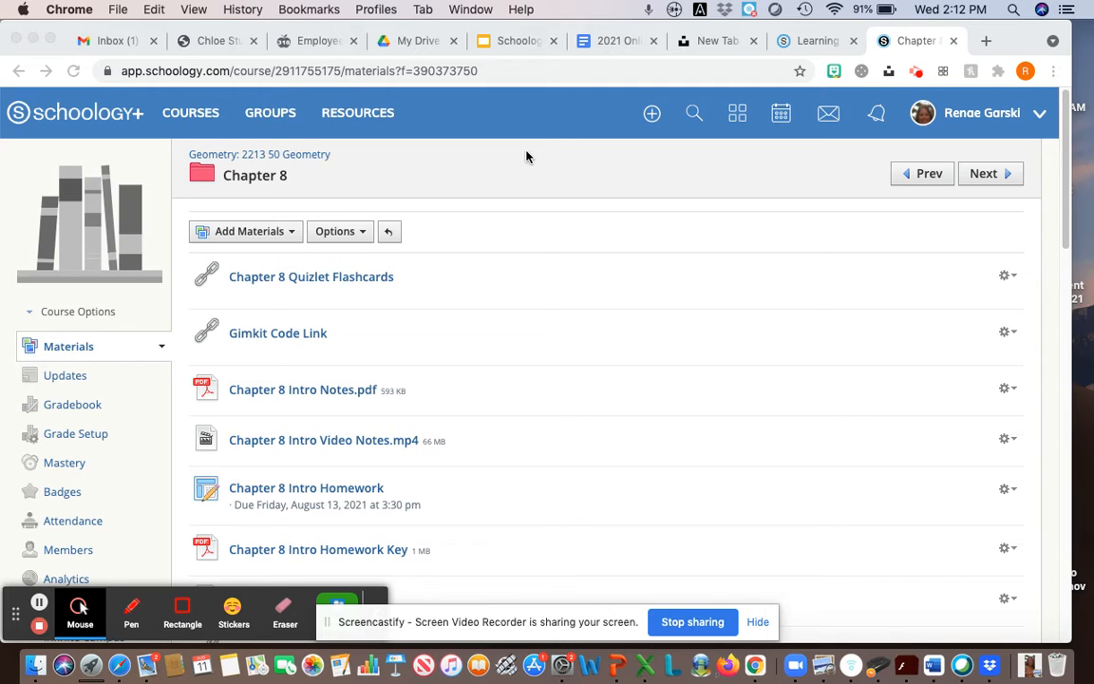
mouse_move(384, 143)
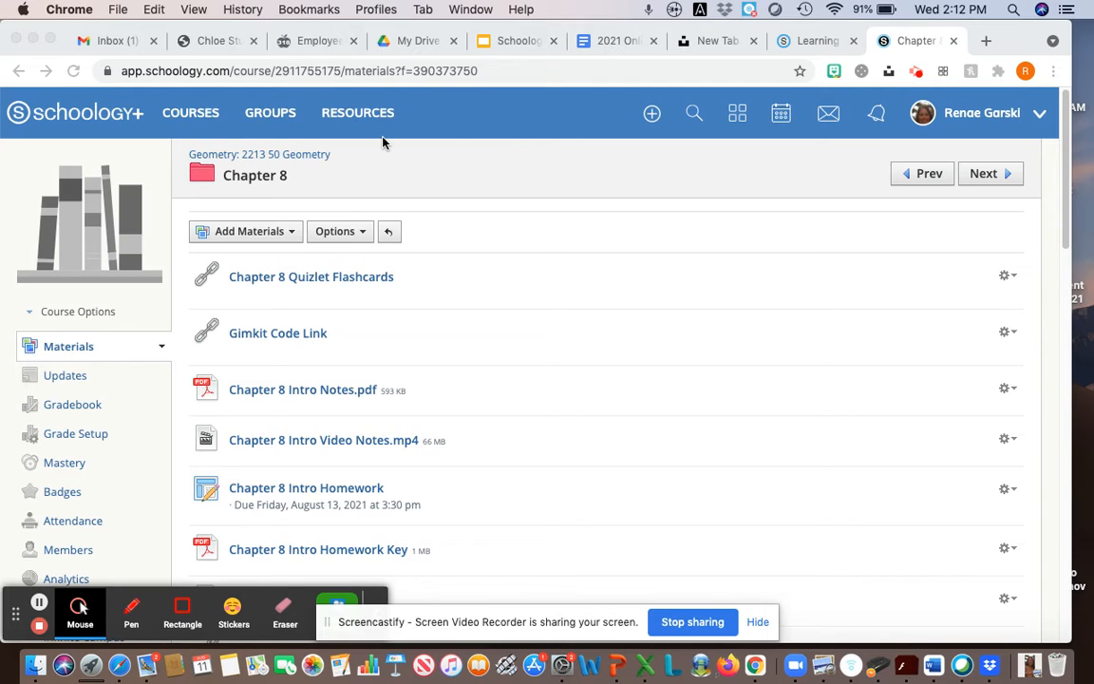
mouse_move(275, 175)
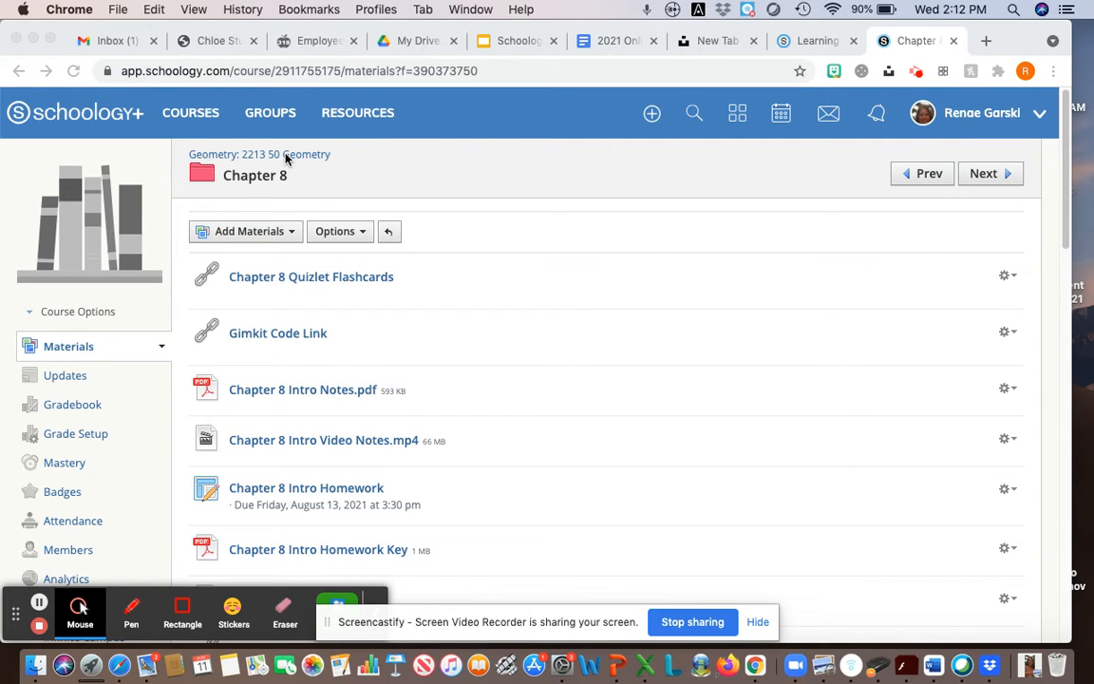
mouse_move(238, 168)
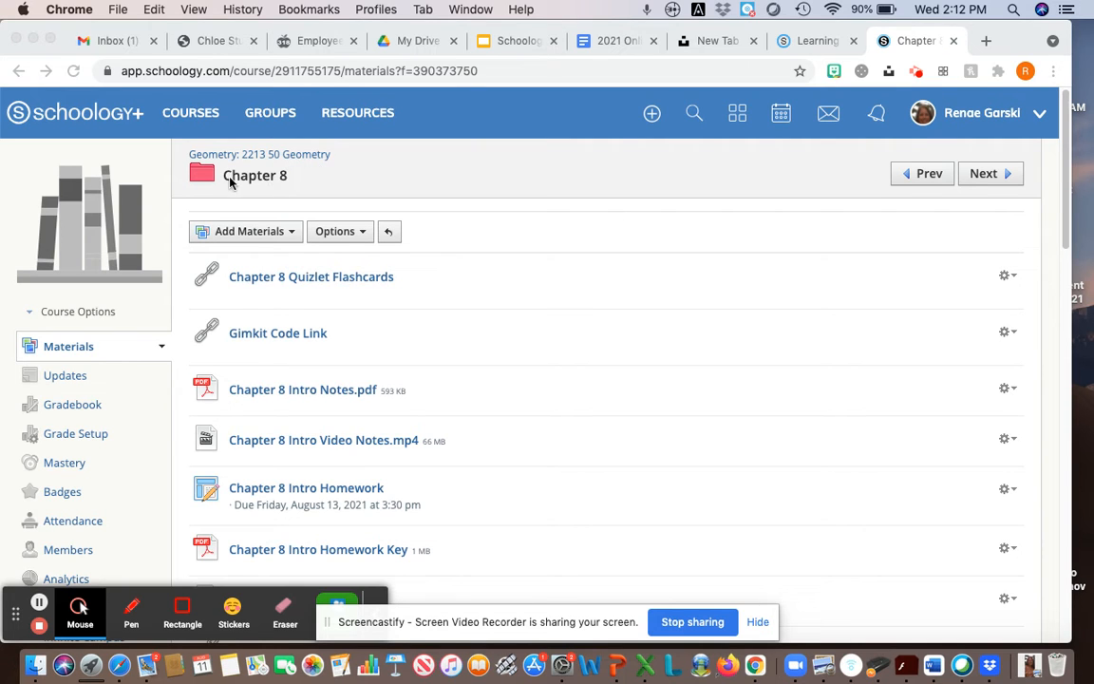
mouse_move(279, 186)
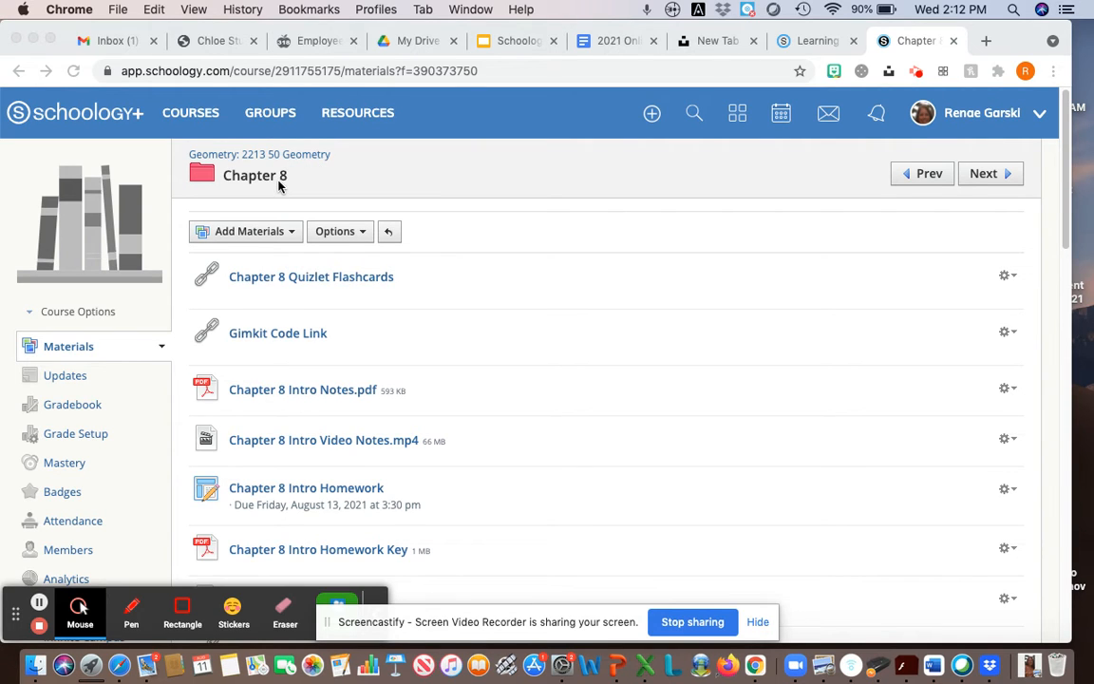
mouse_move(333, 492)
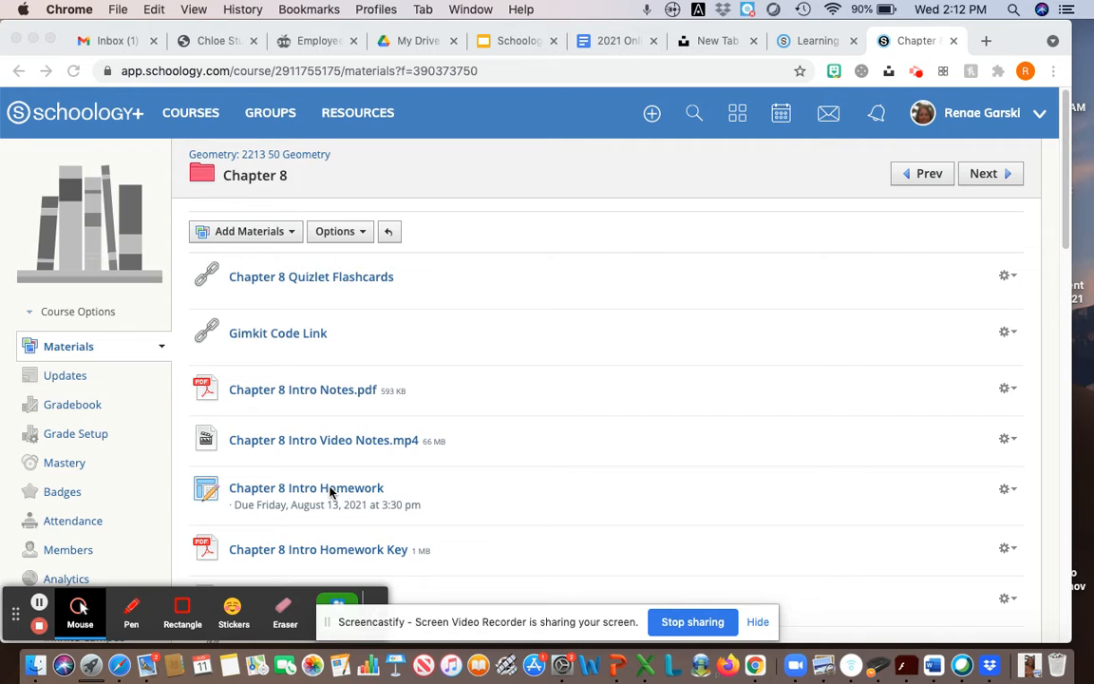
Open Chapter 8 Intro Homework from the materials list, showing 13 of 15 submissions received.
scroll(down, 3)
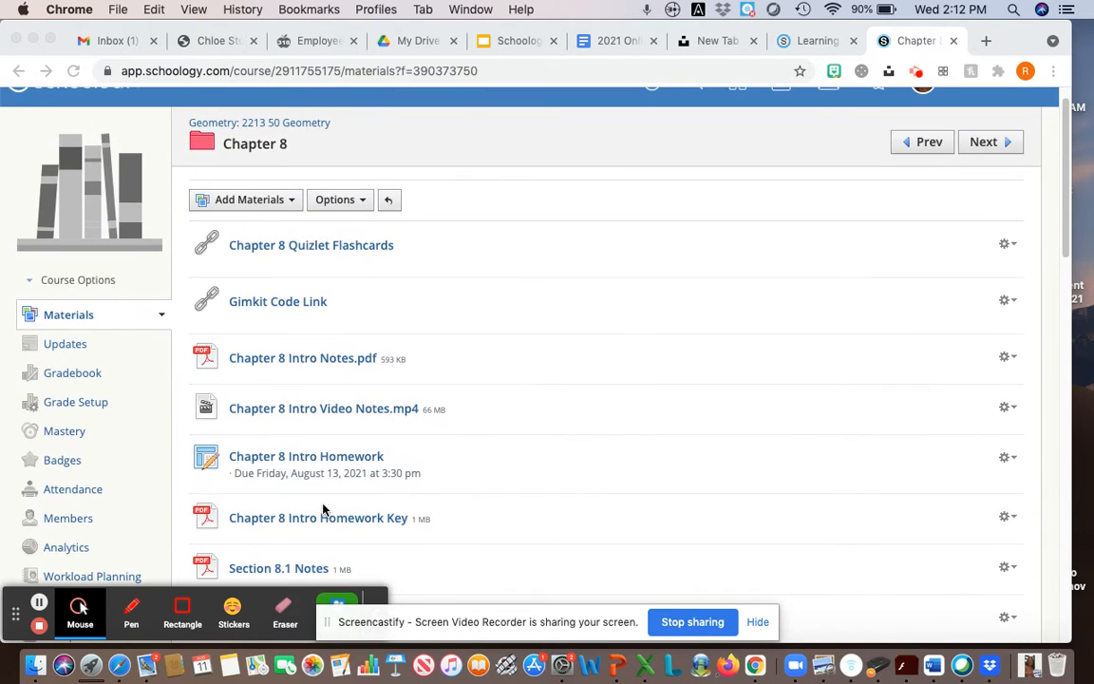
mouse_move(340, 457)
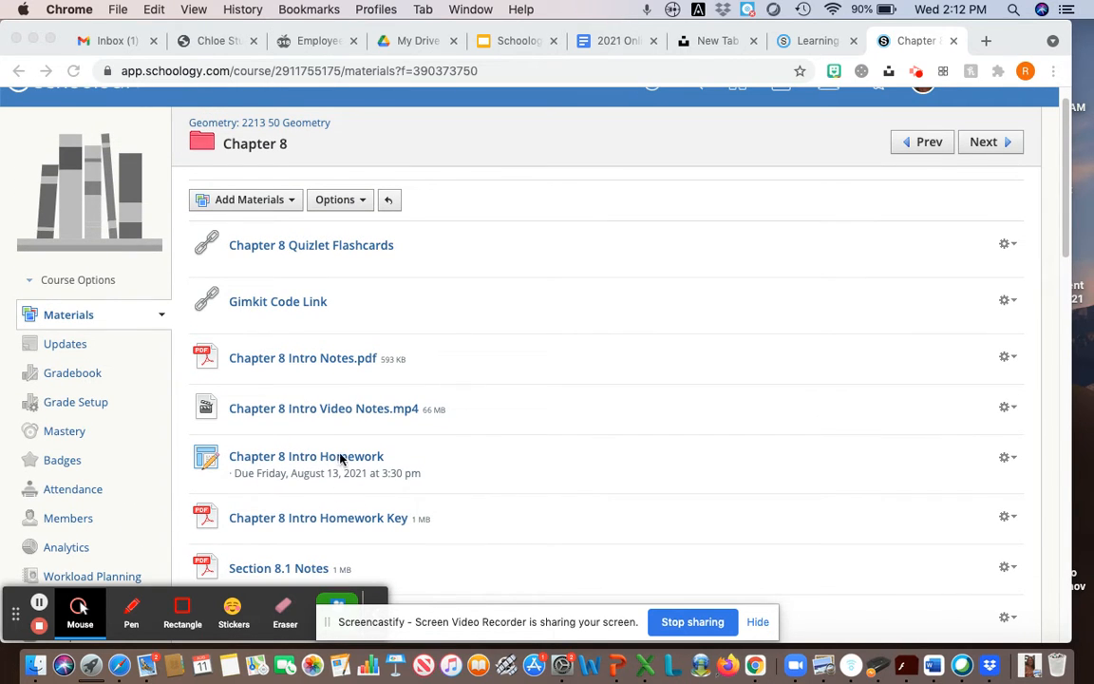
click(306, 456)
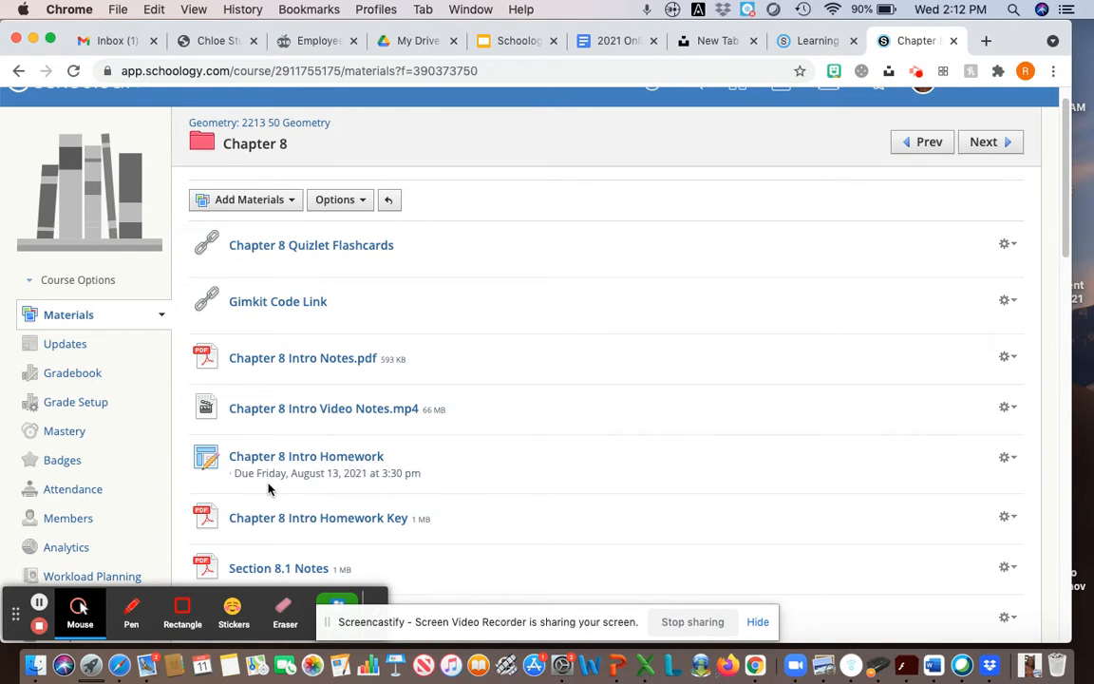
click(306, 455)
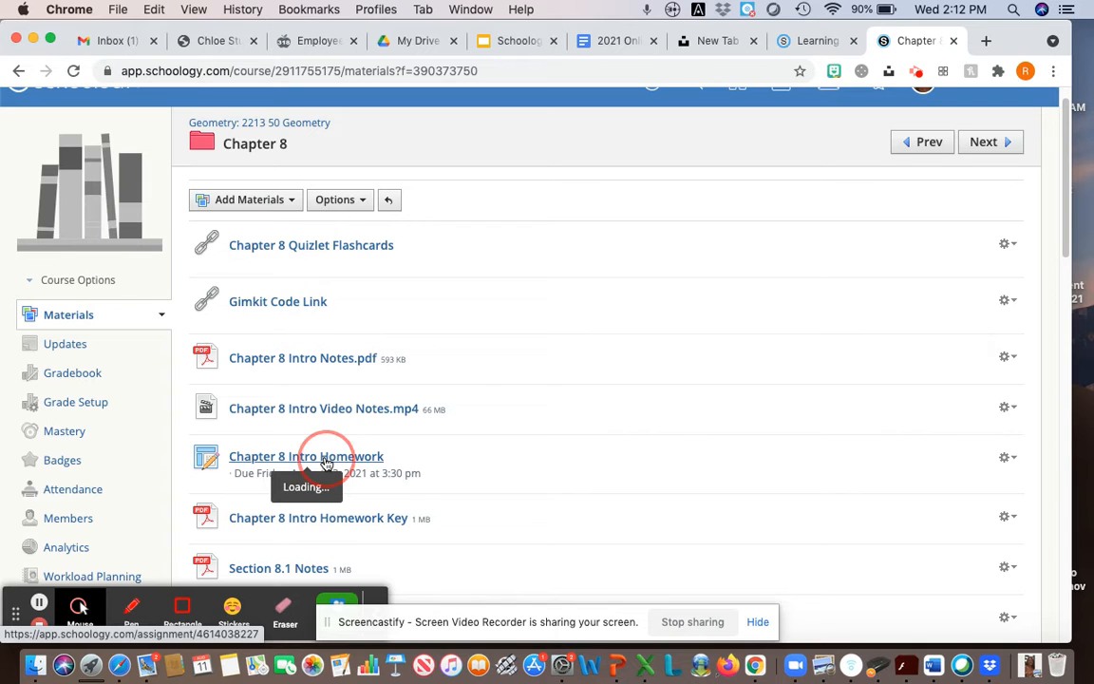
click(306, 455)
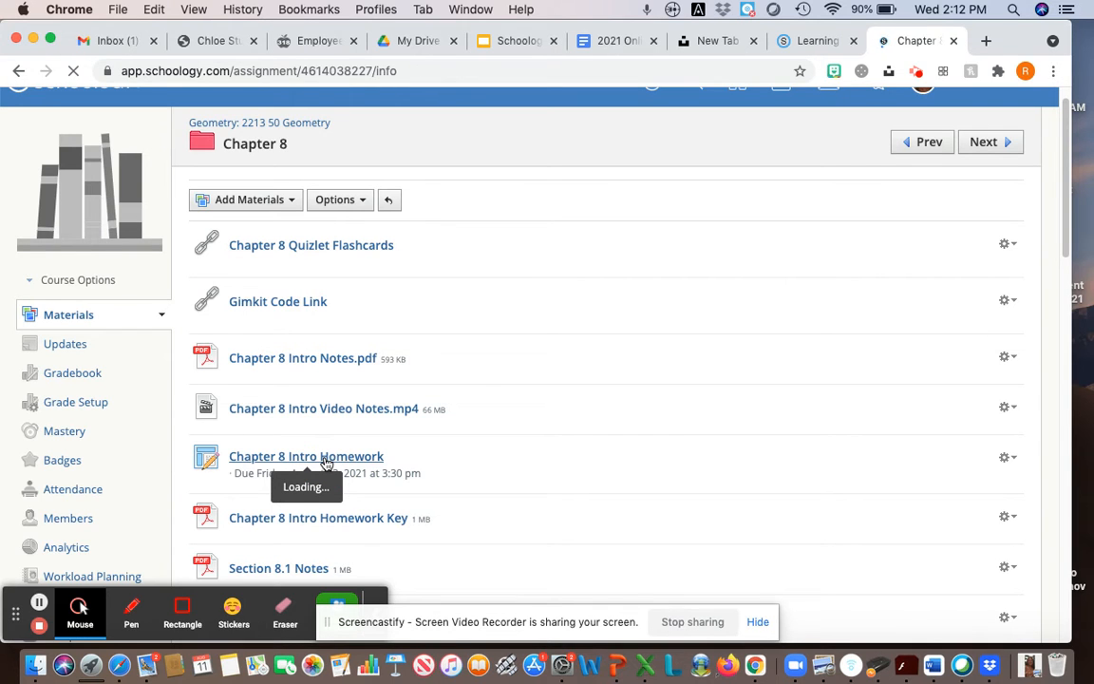
click(306, 456)
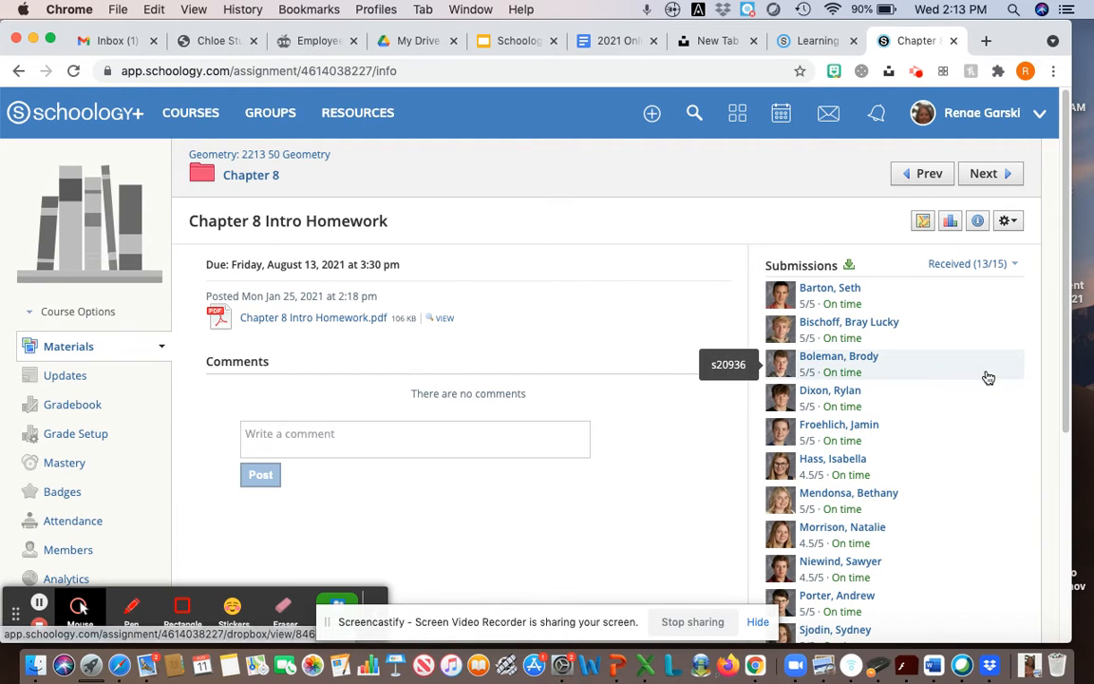
scroll(down, 3)
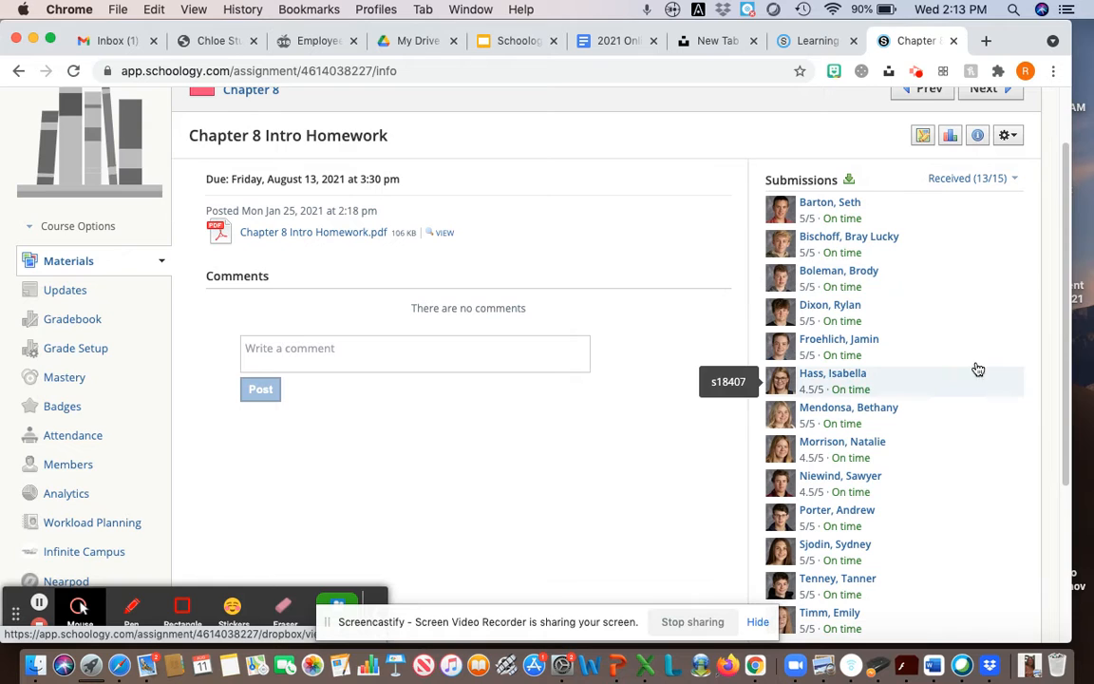
mouse_move(869, 248)
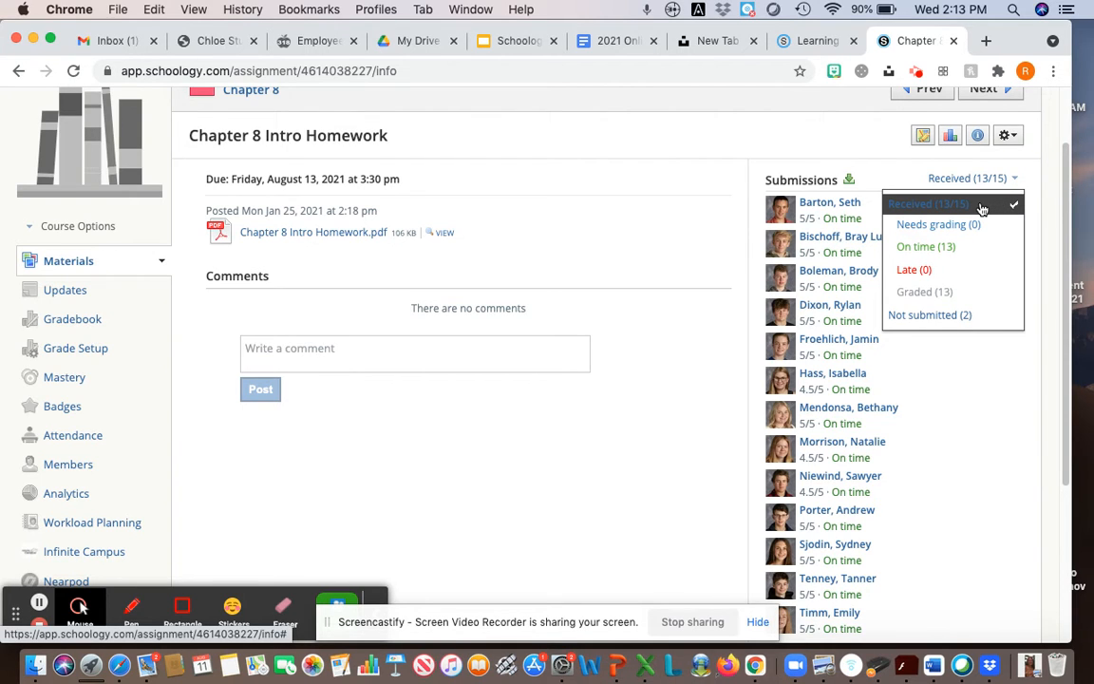
mouse_move(934, 218)
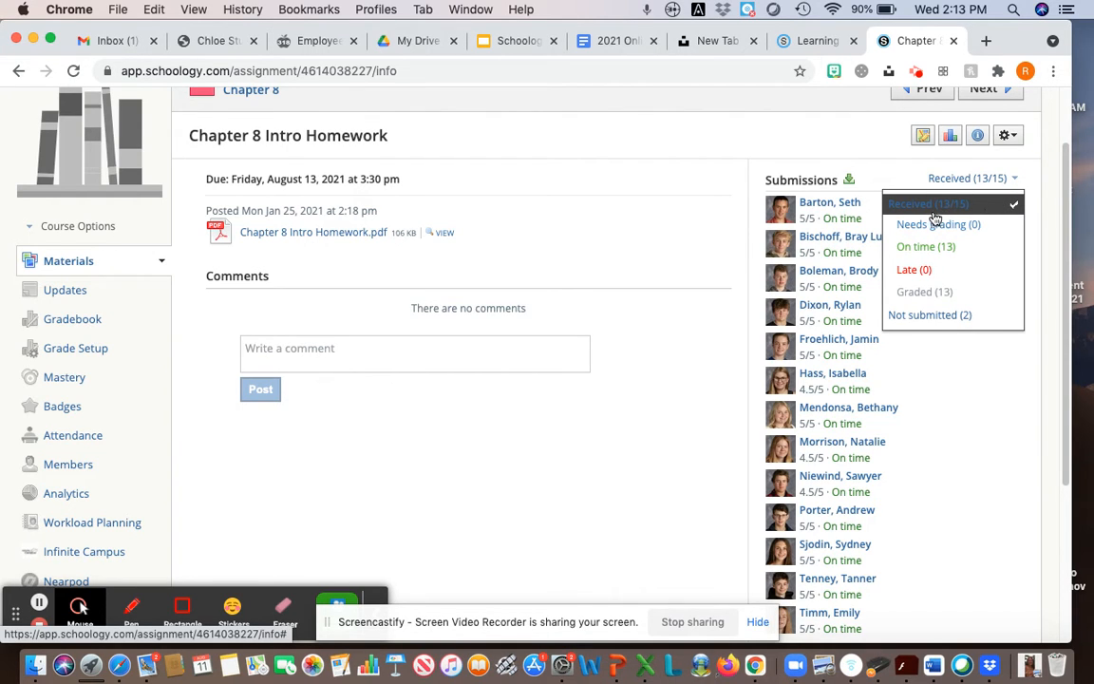
mouse_move(985, 207)
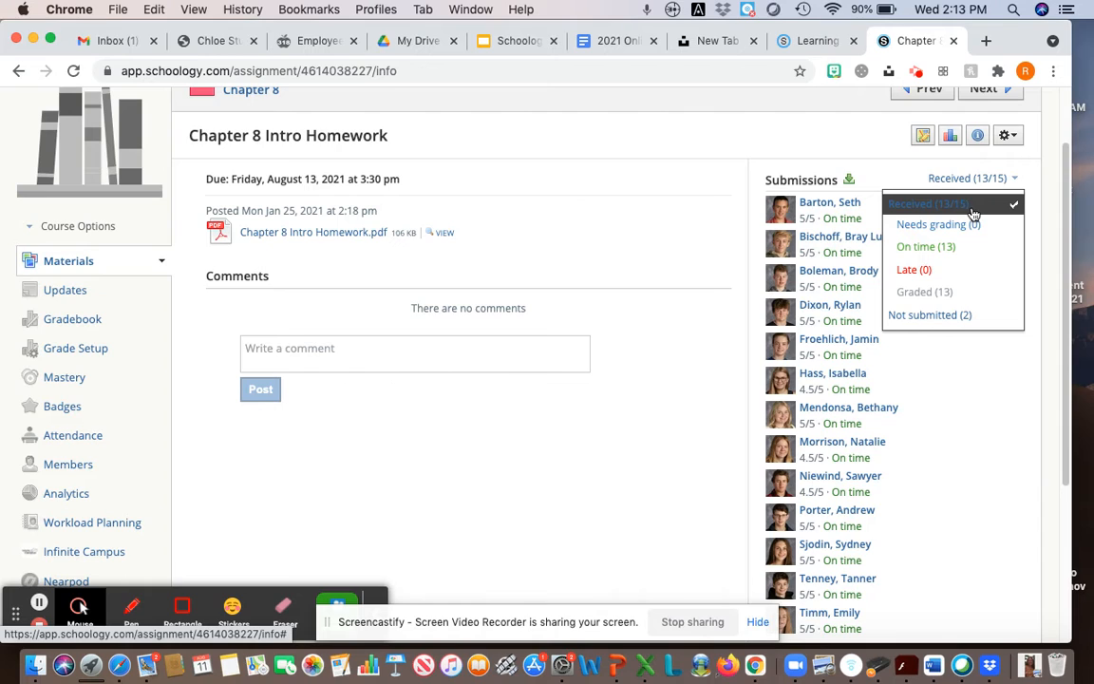
mouse_move(964, 211)
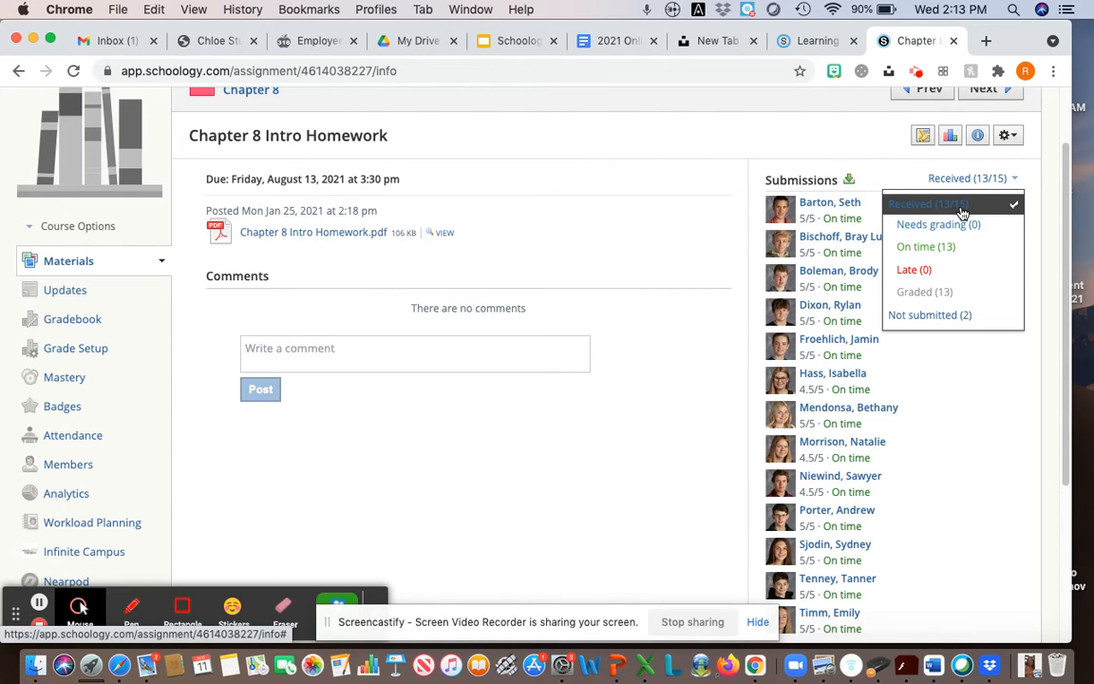
mouse_move(969, 208)
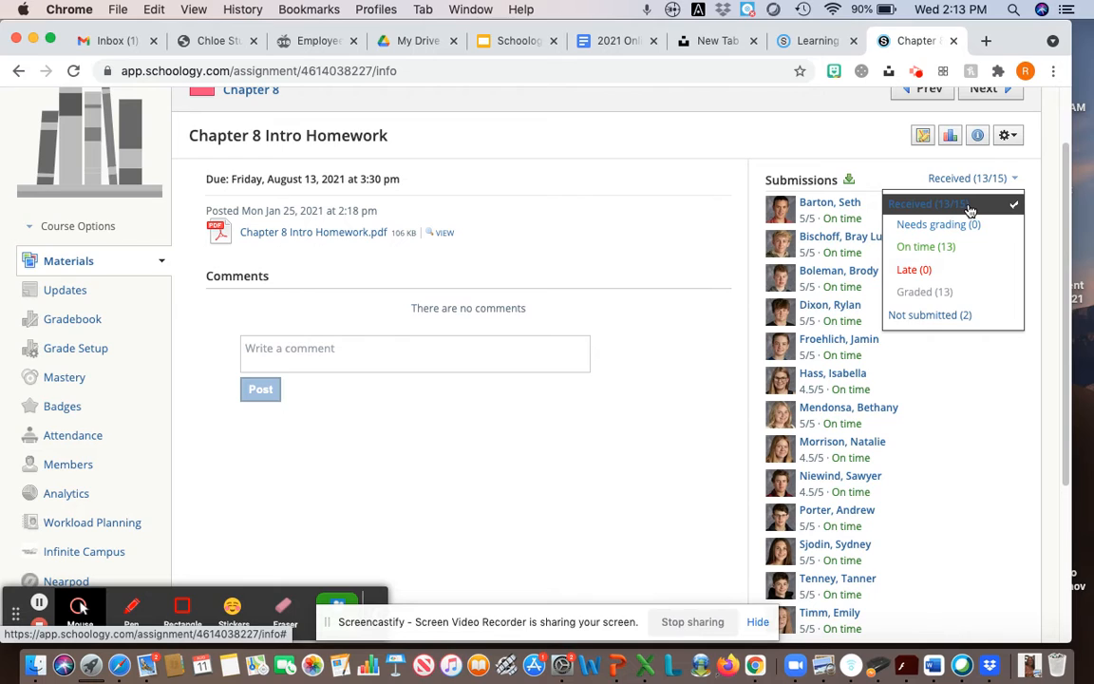
mouse_move(940, 224)
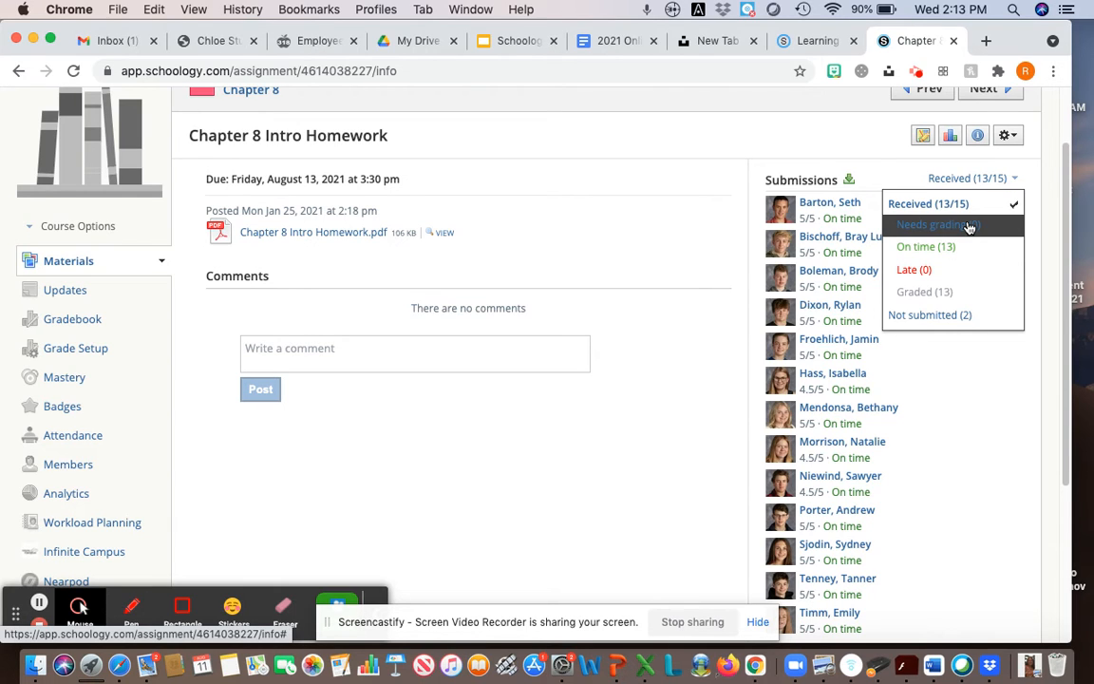
mouse_move(978, 233)
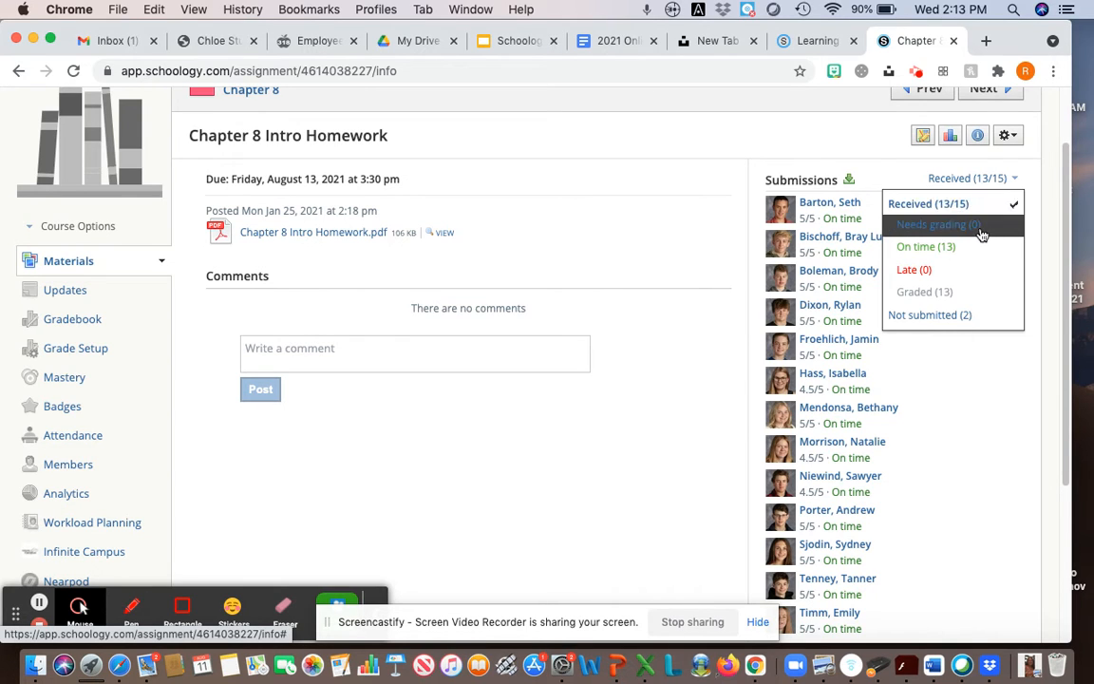
mouse_move(949, 203)
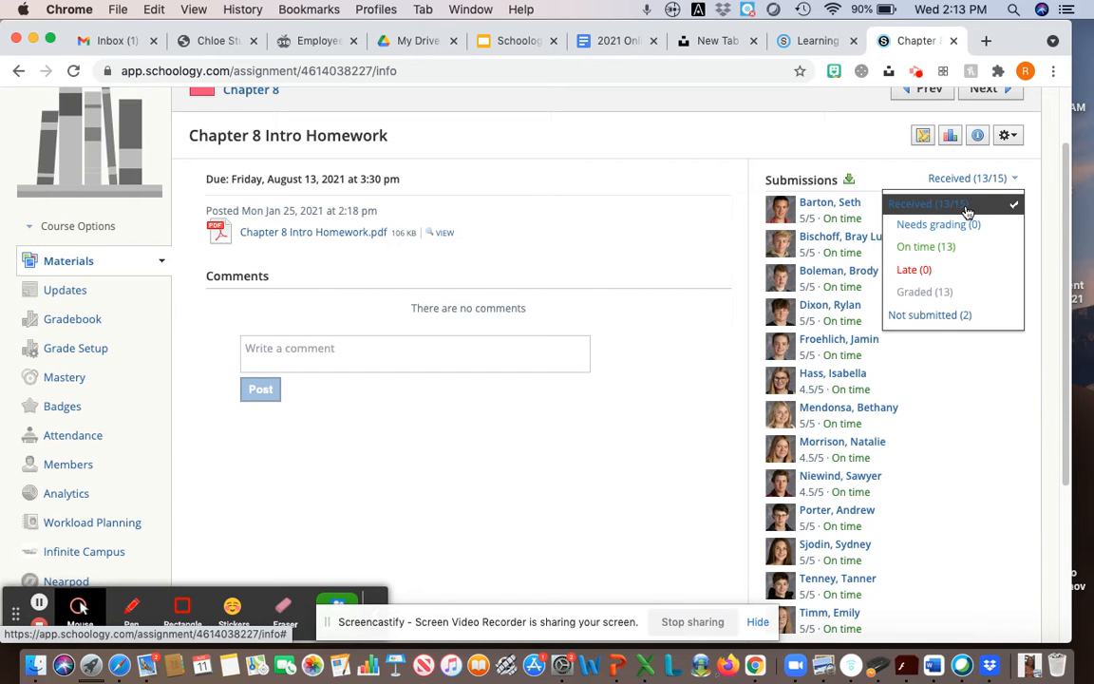
mouse_move(938, 224)
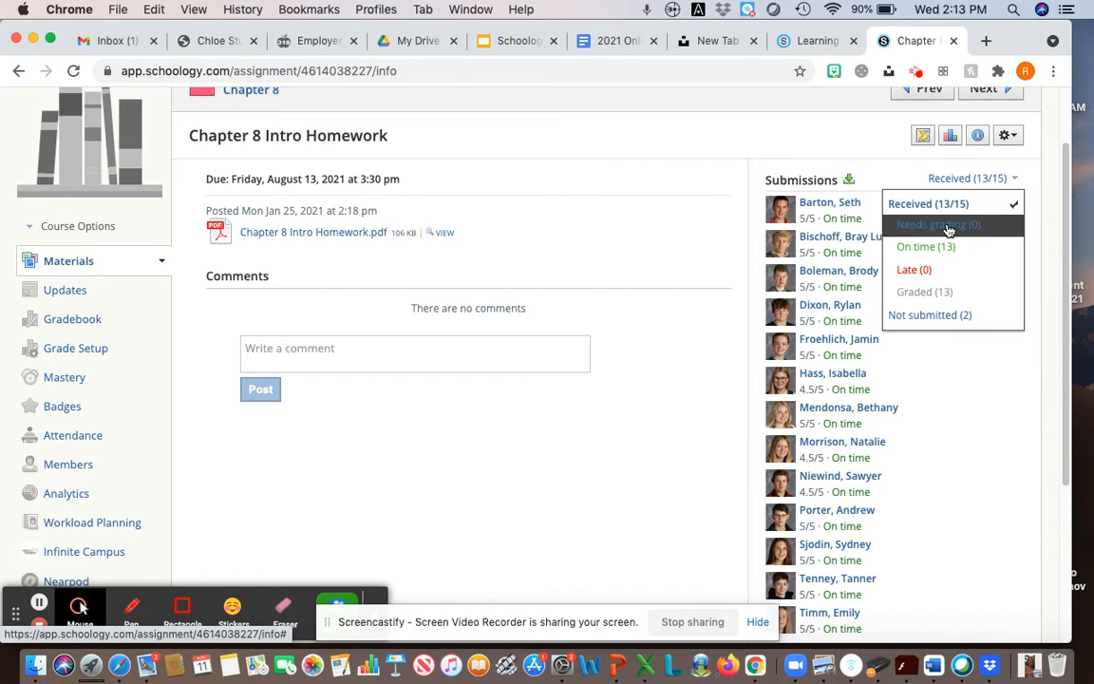
mouse_move(954, 226)
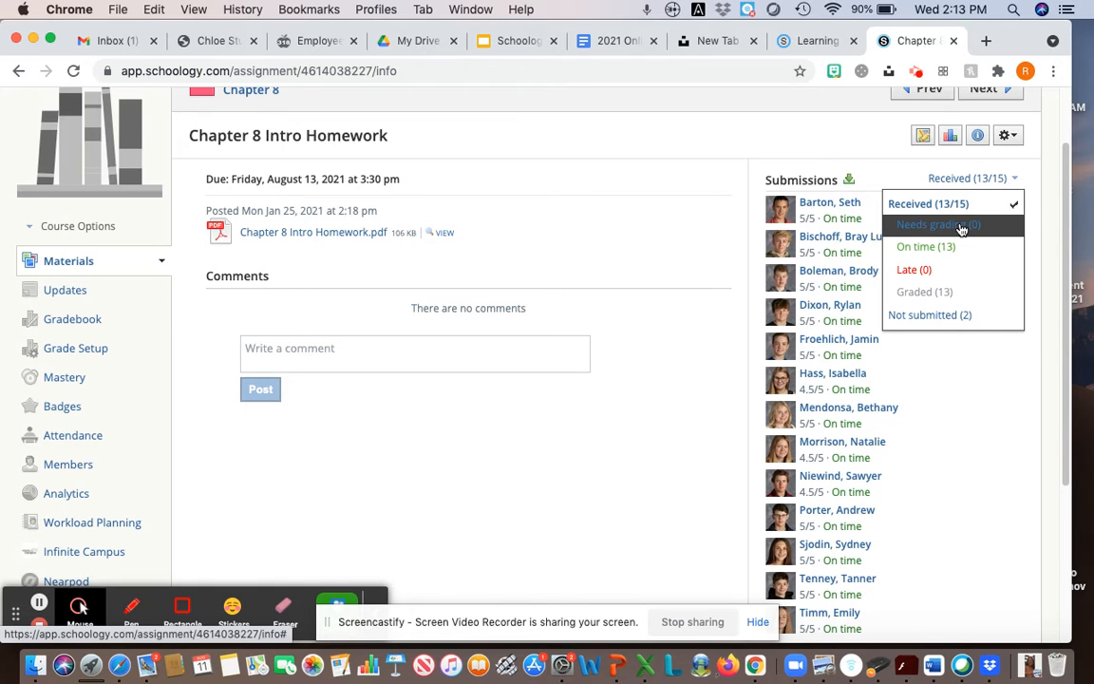
Cycle the submissions filter through needing grading, Late and Graded, ending on Not submitted (2).
click(937, 224)
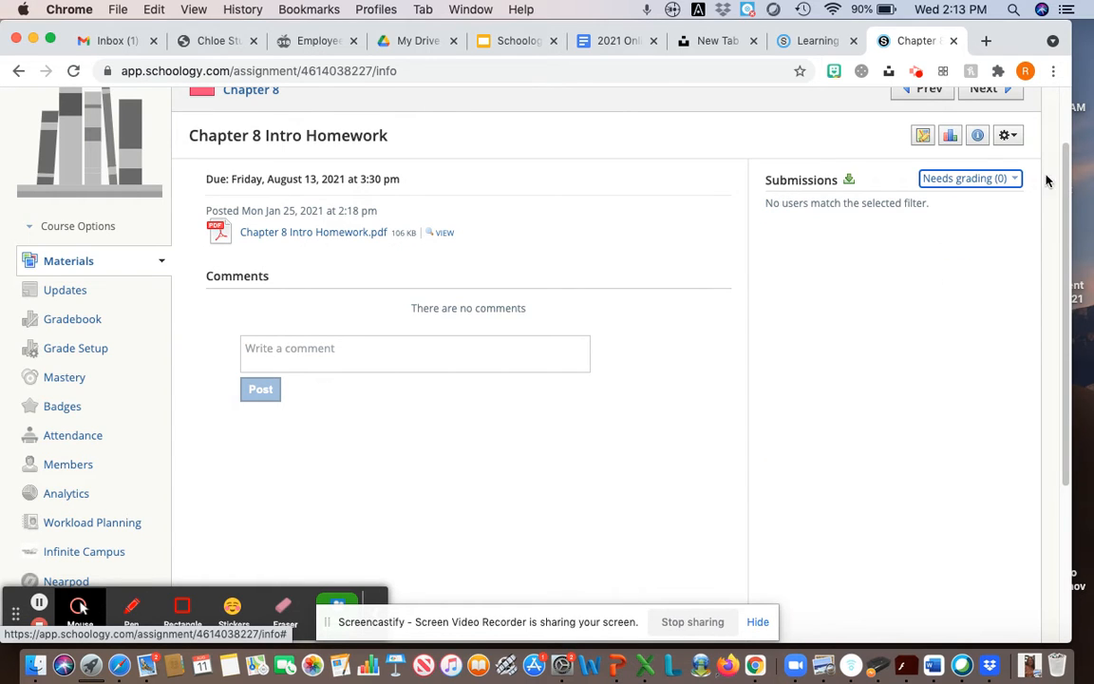
click(967, 177)
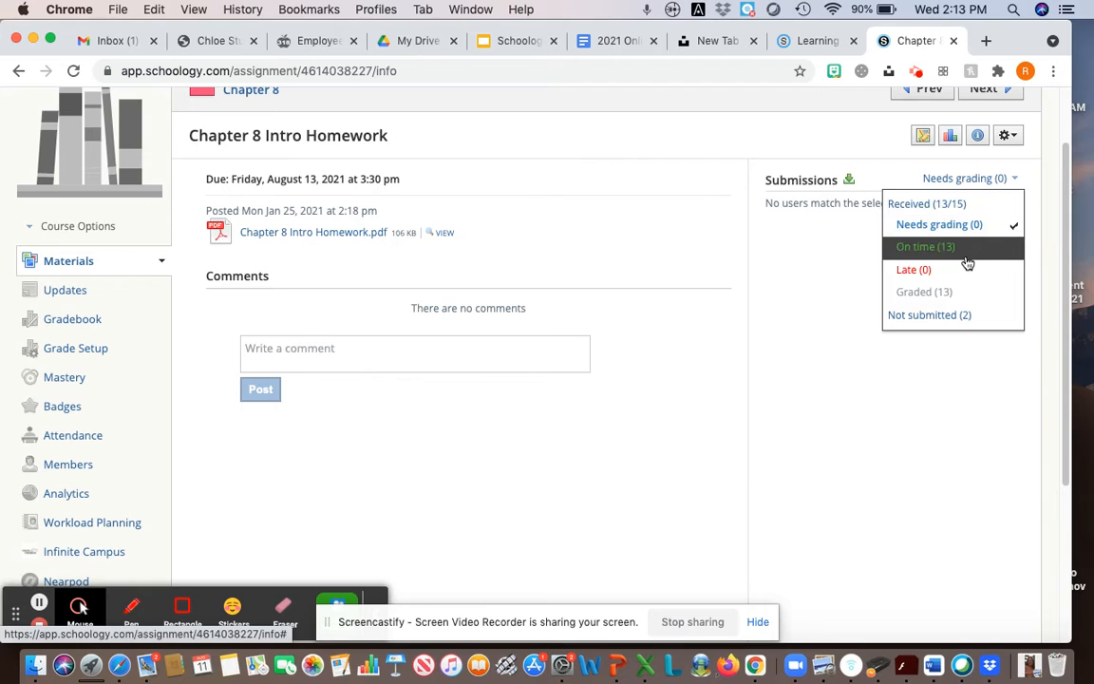
mouse_move(913, 270)
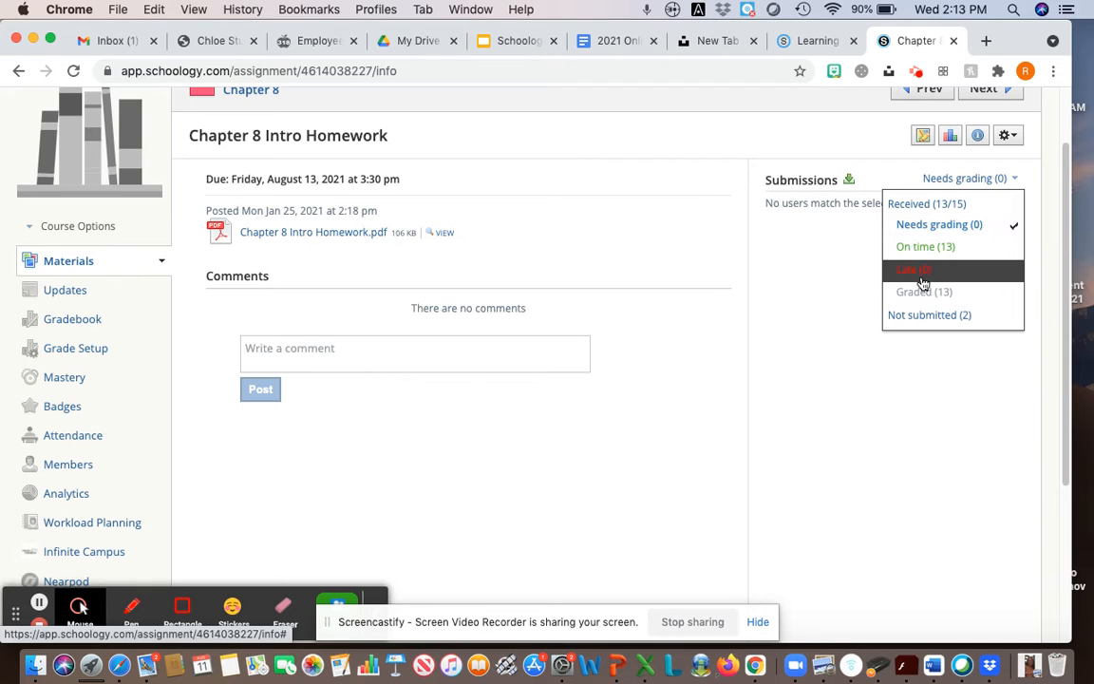
mouse_move(921, 277)
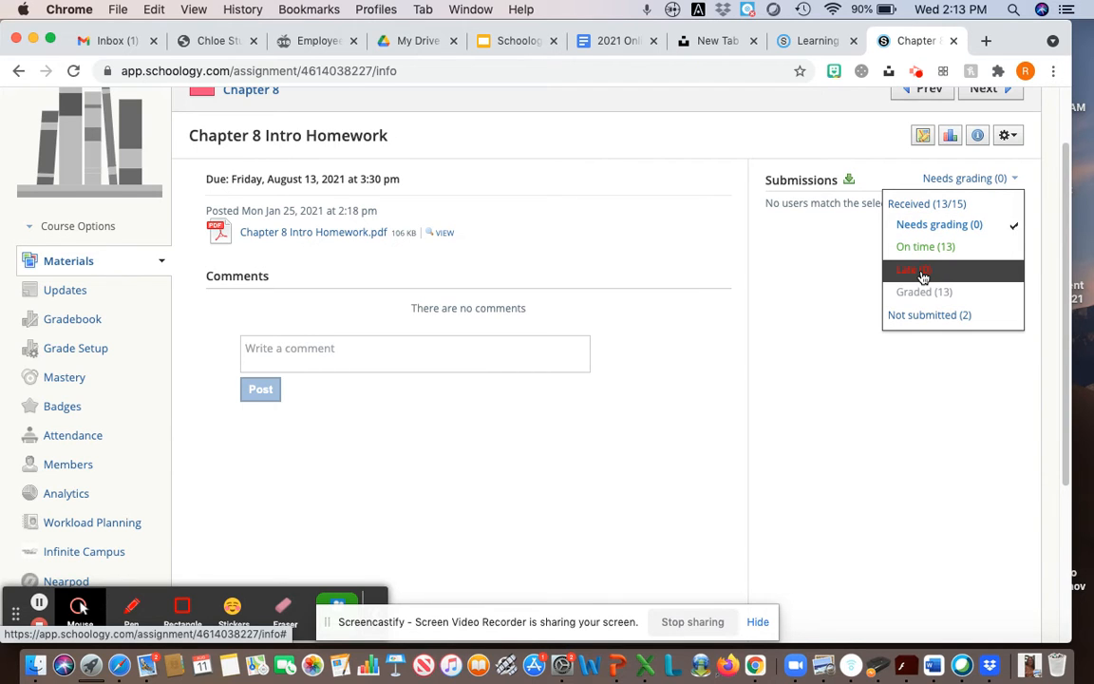
click(914, 271)
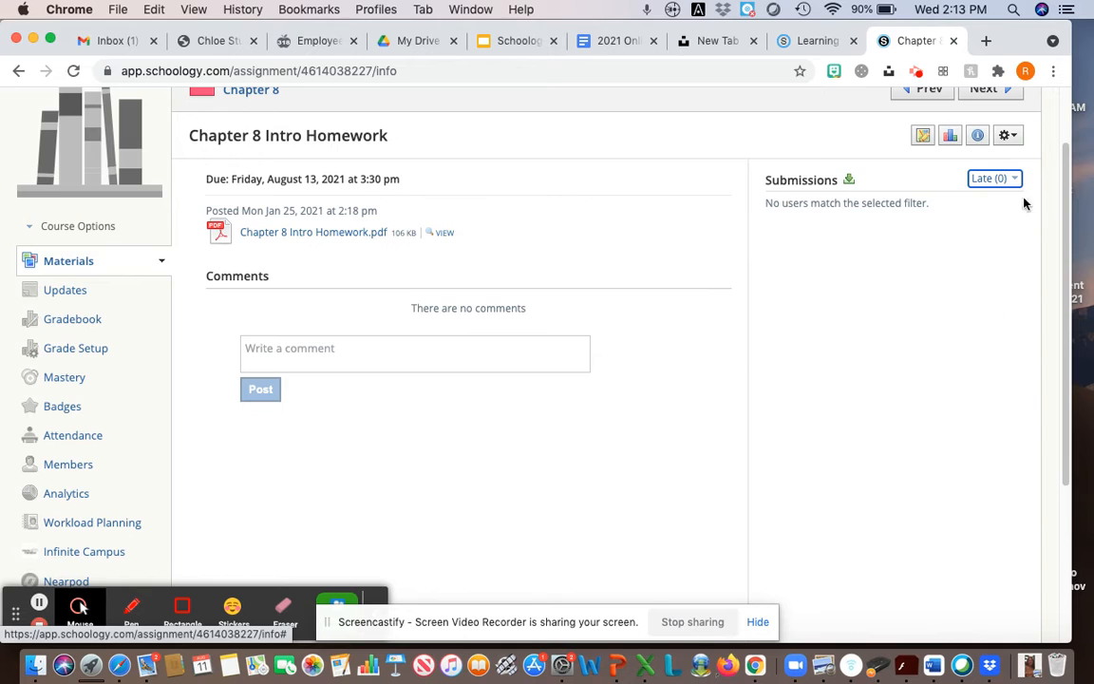
click(994, 178)
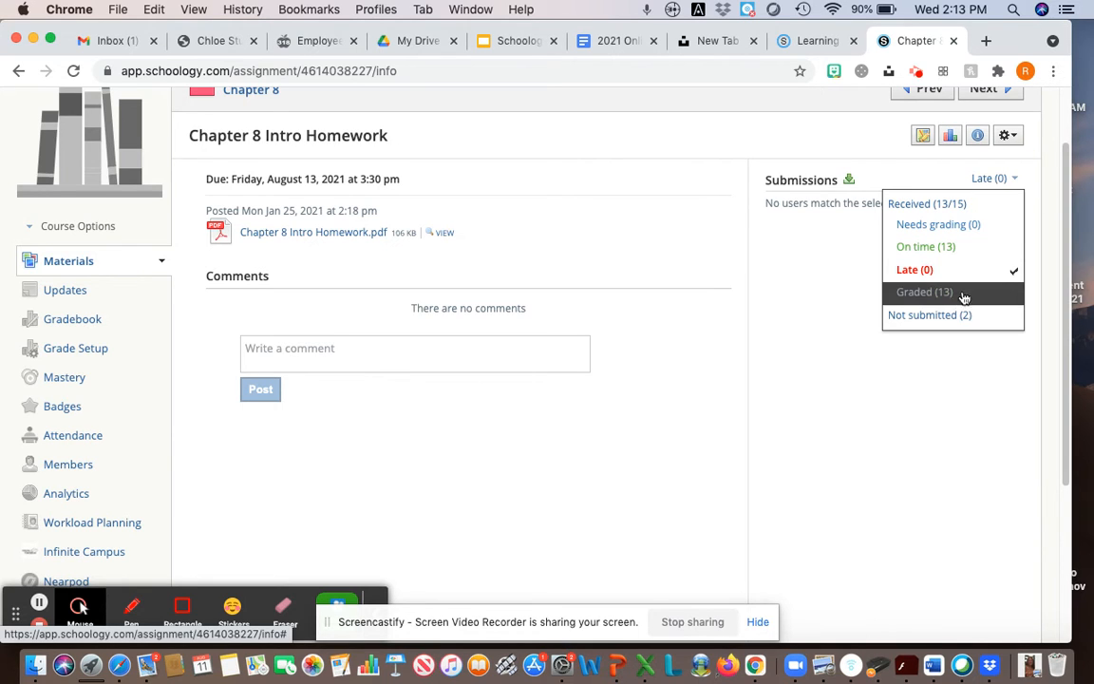
click(924, 292)
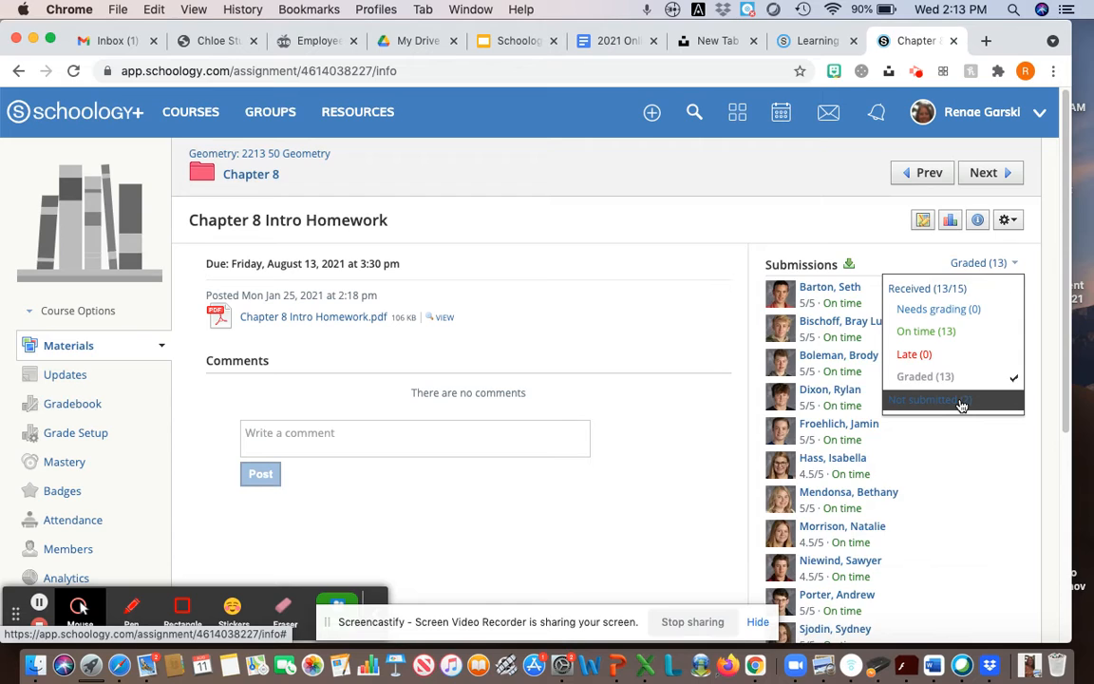
click(931, 399)
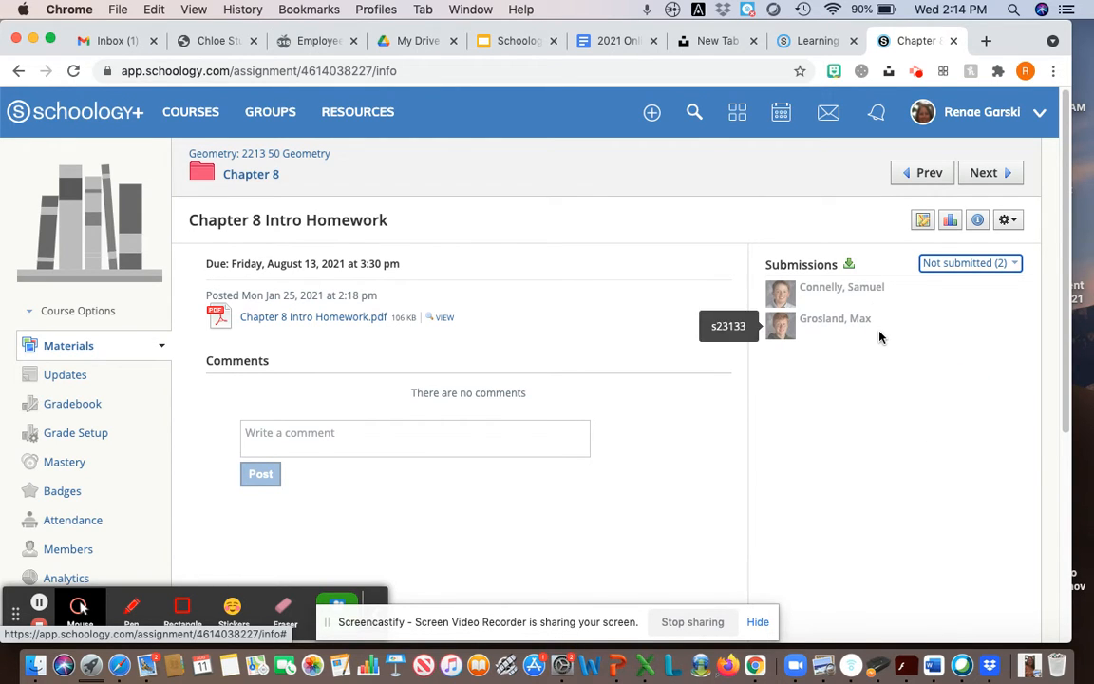
click(969, 263)
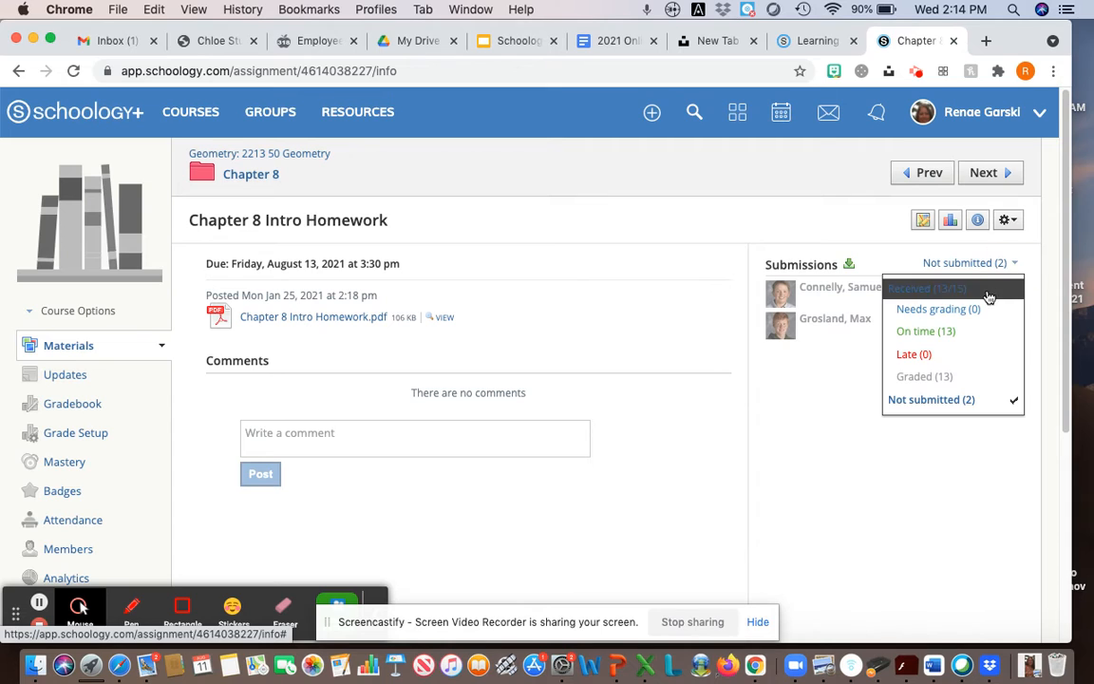
click(926, 288)
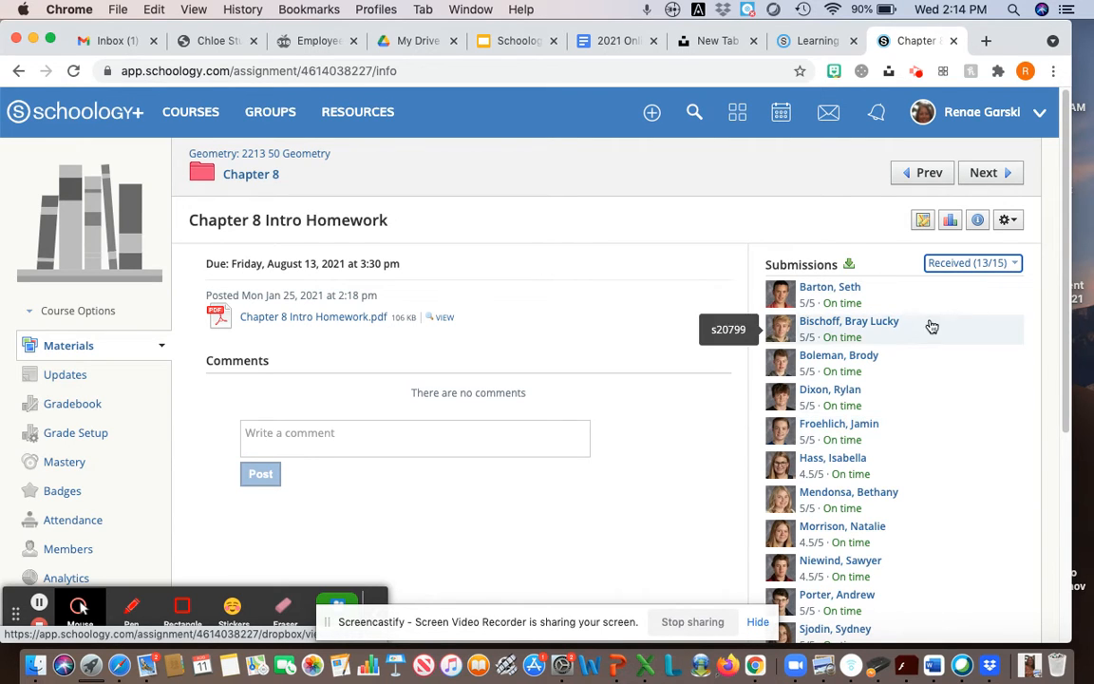
mouse_move(290, 338)
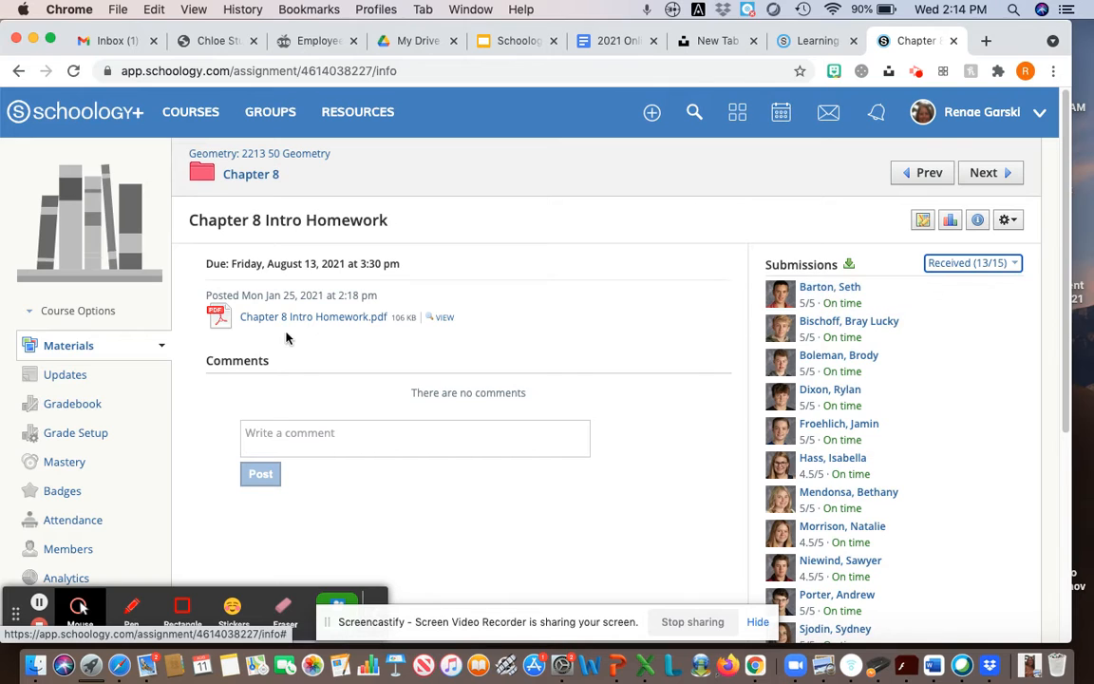
mouse_move(256, 285)
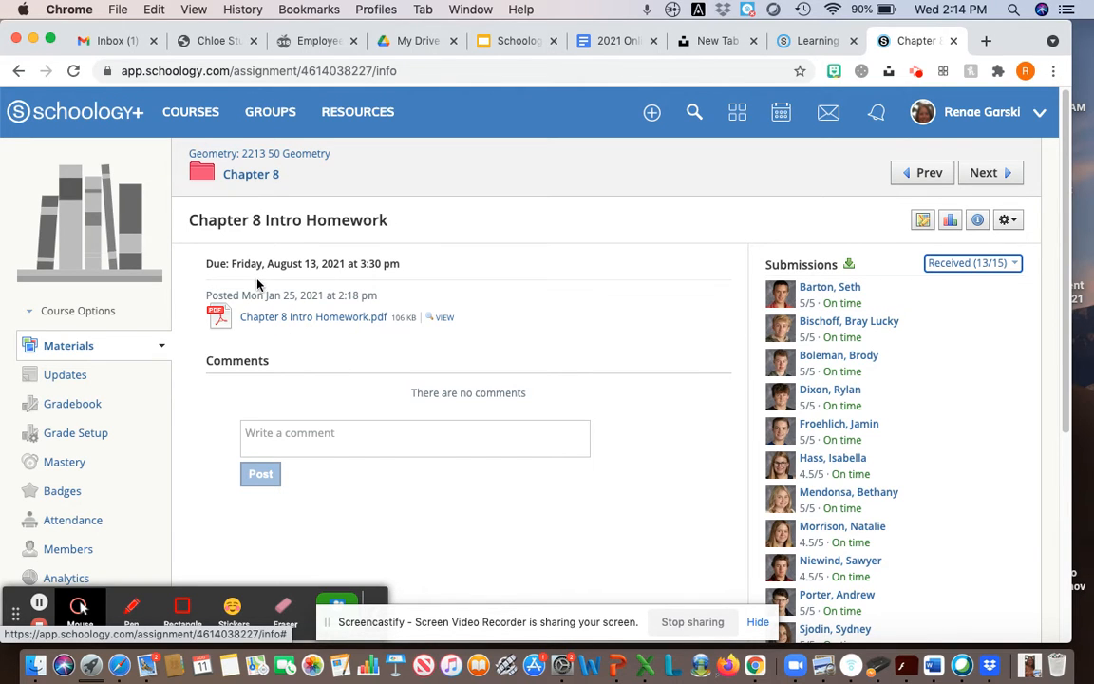
mouse_move(318, 270)
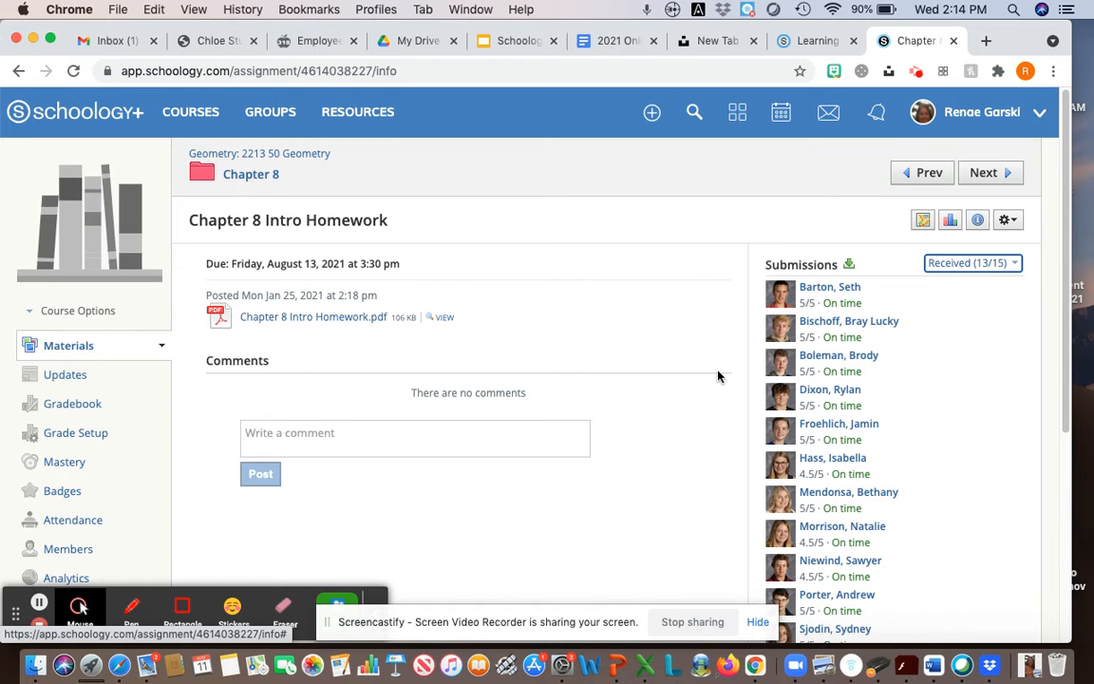
scroll(down, 3)
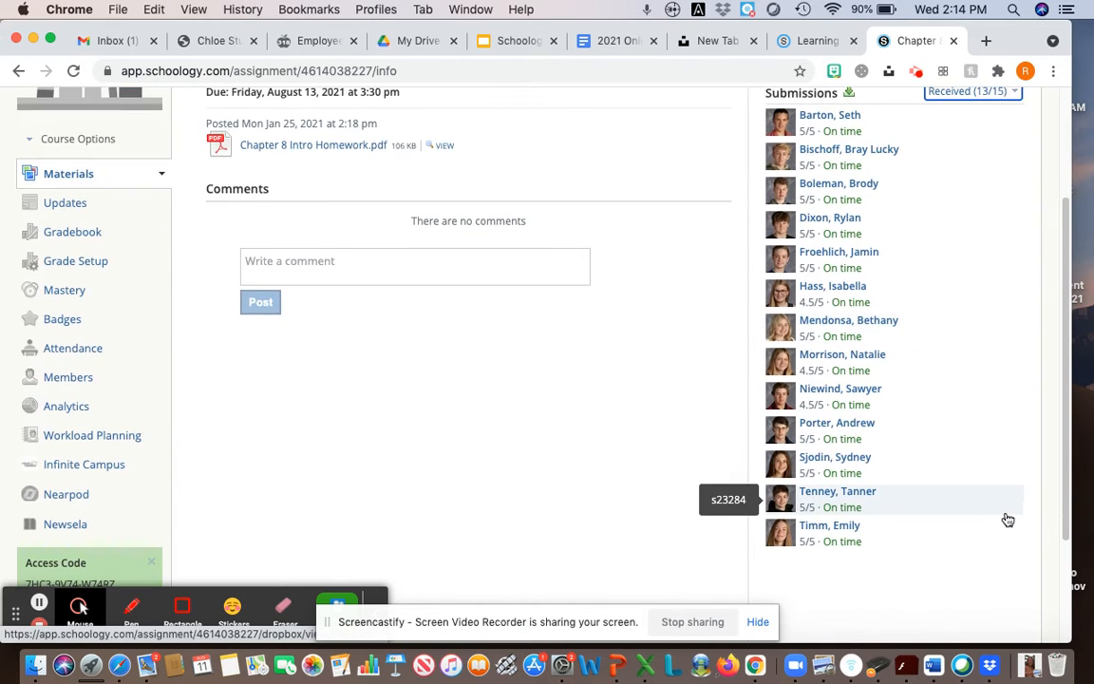
mouse_move(881, 209)
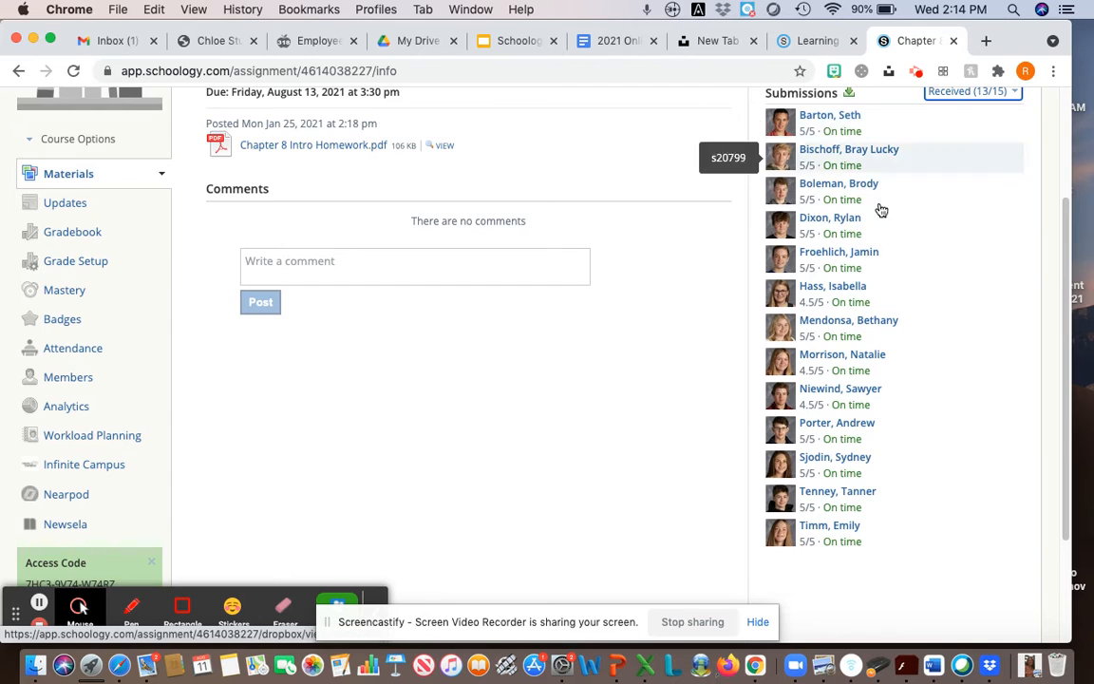
scroll(up, 3)
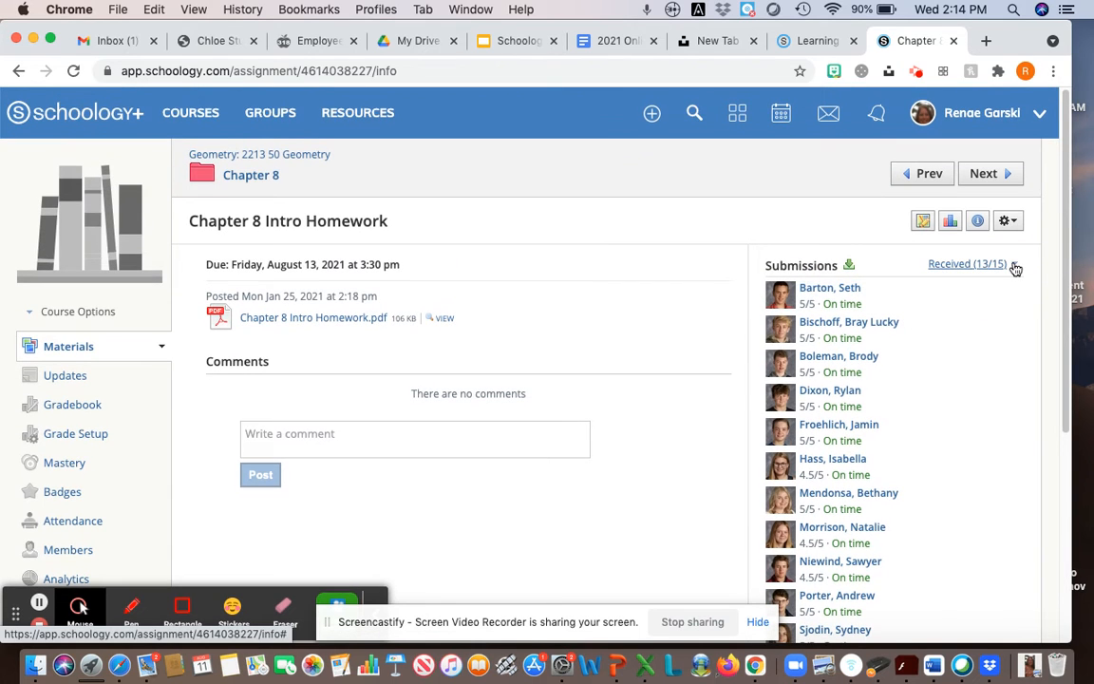
click(1015, 263)
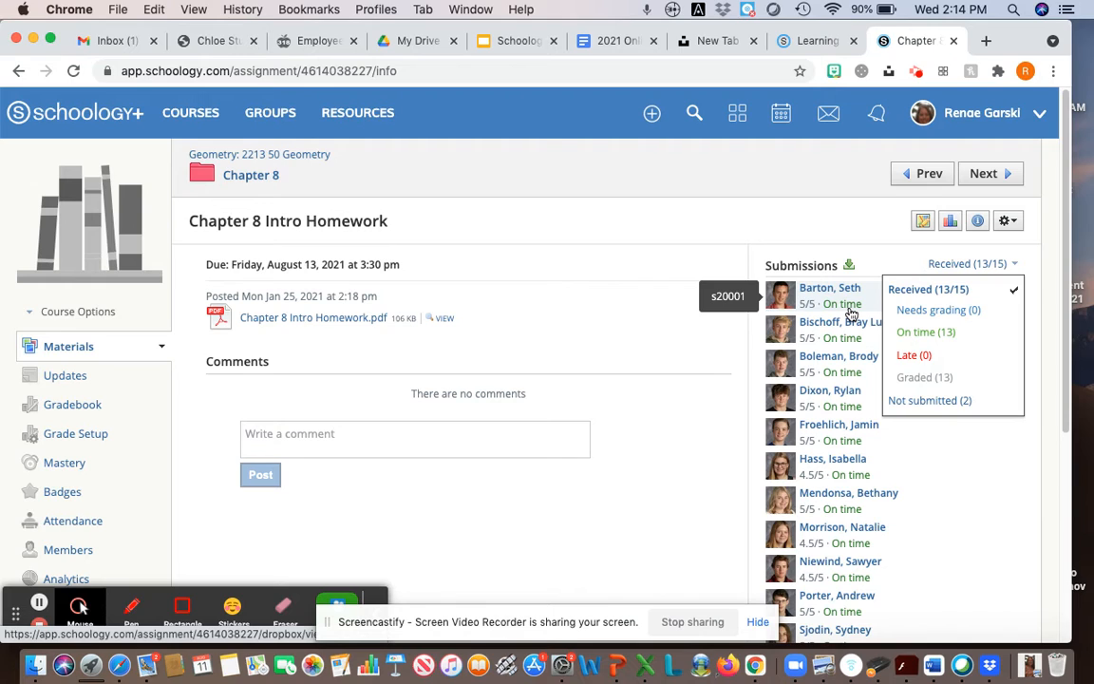
mouse_move(880, 224)
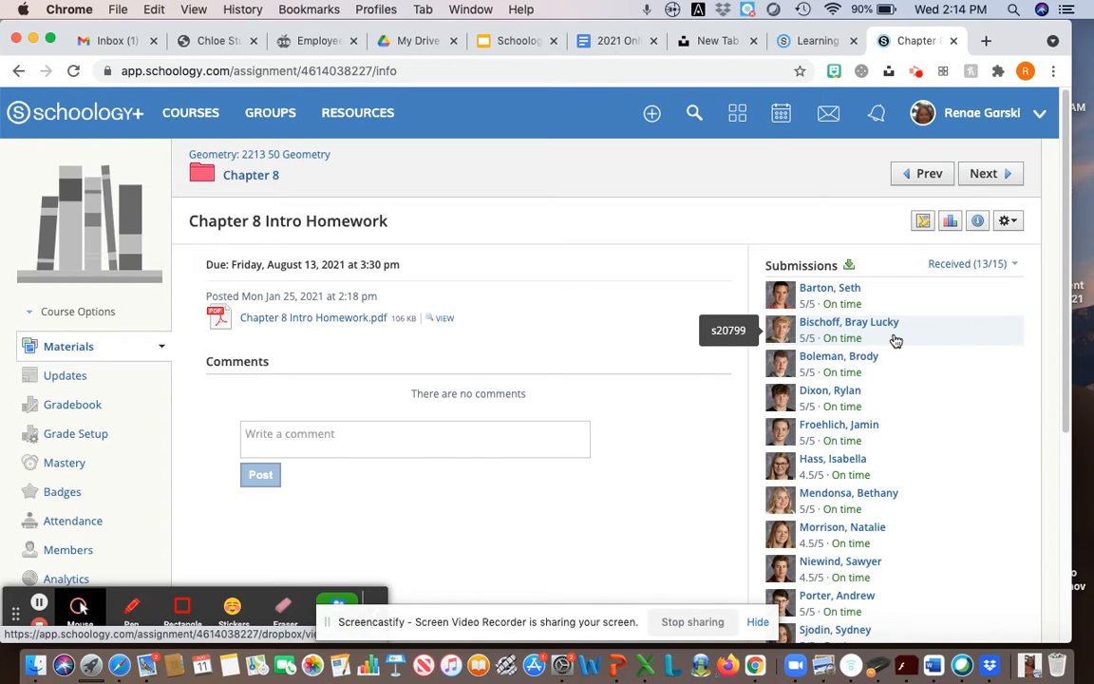
mouse_move(874, 399)
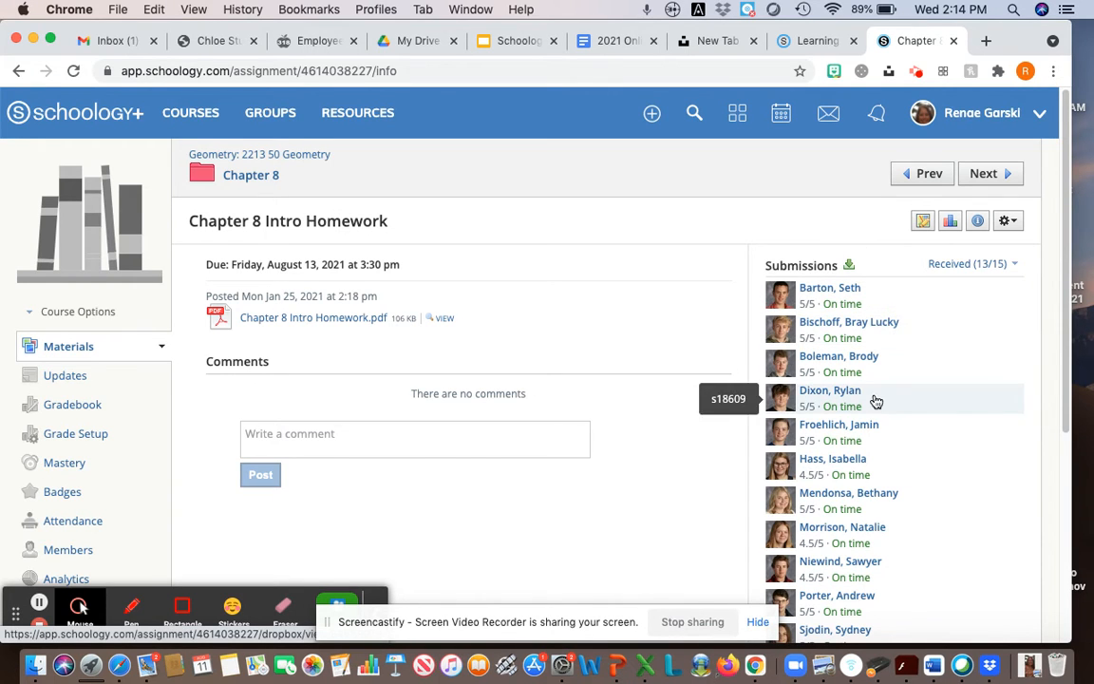
click(840, 304)
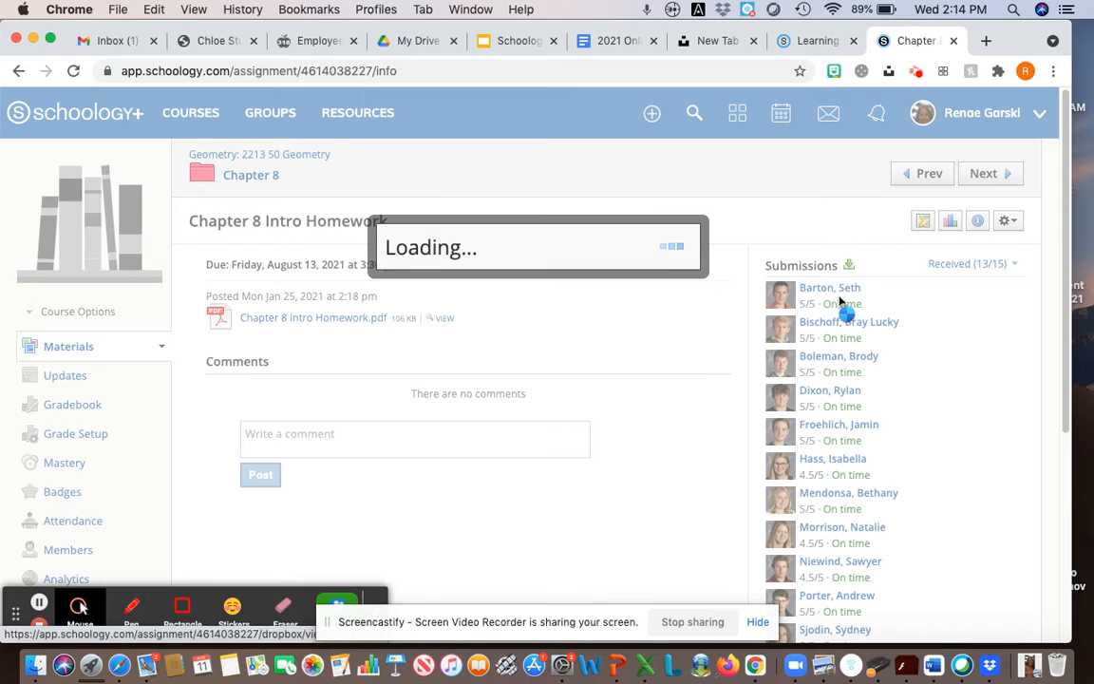
click(830, 288)
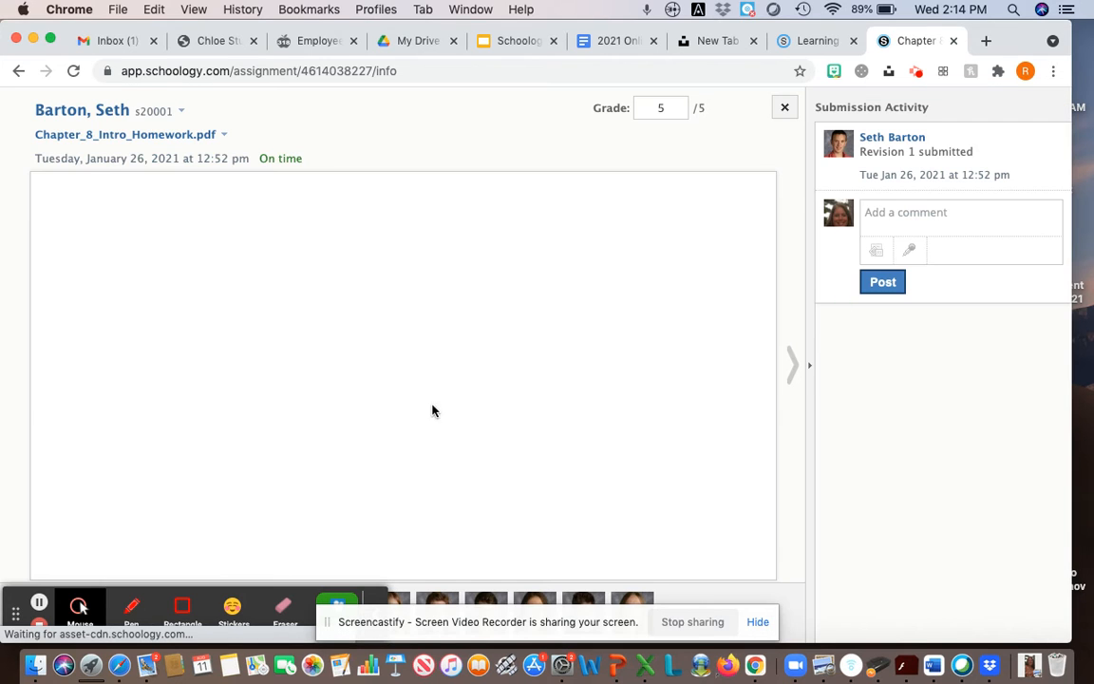
mouse_move(507, 378)
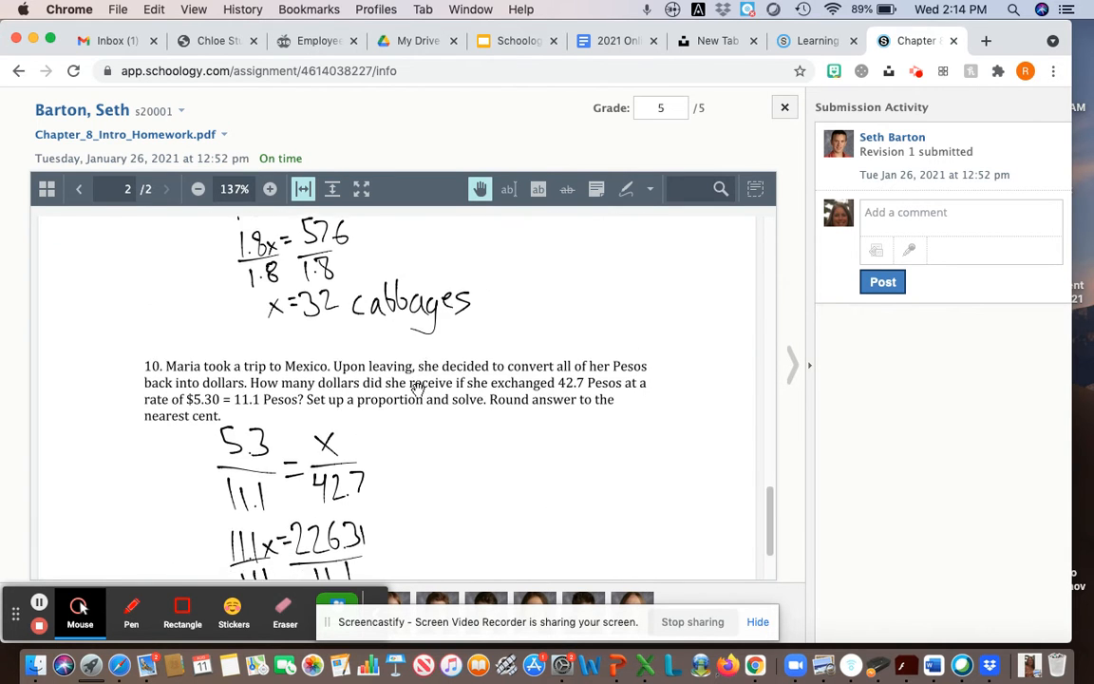
click(79, 188)
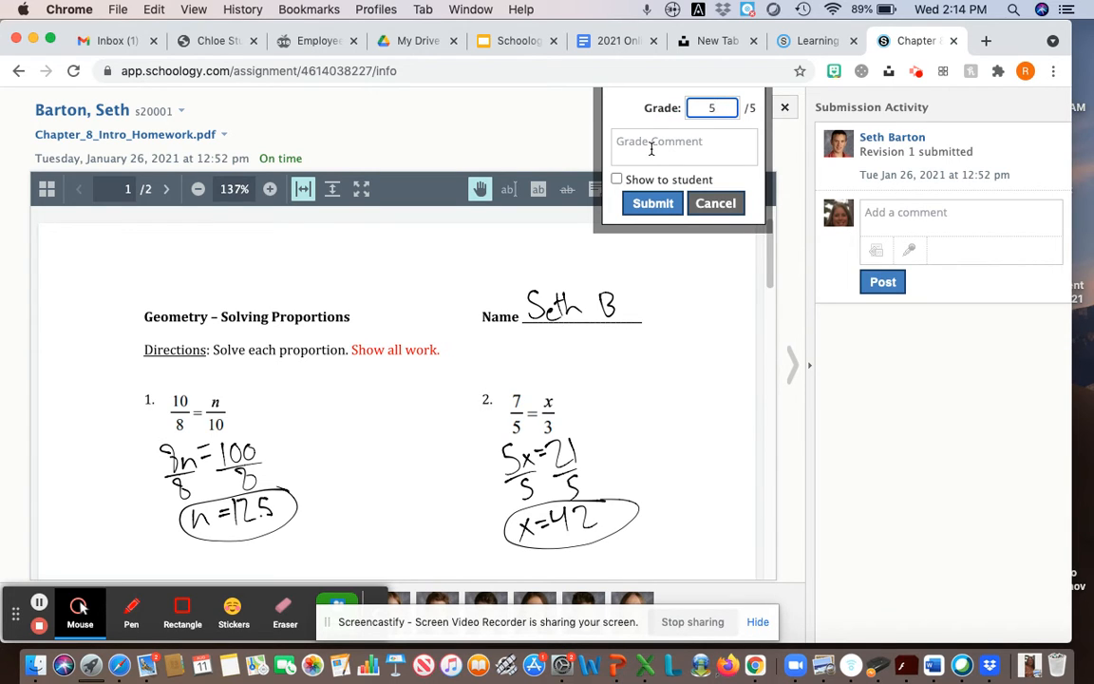
Add the grade comment 'show your work, please fix and resubmit' and close the popup.
click(684, 147)
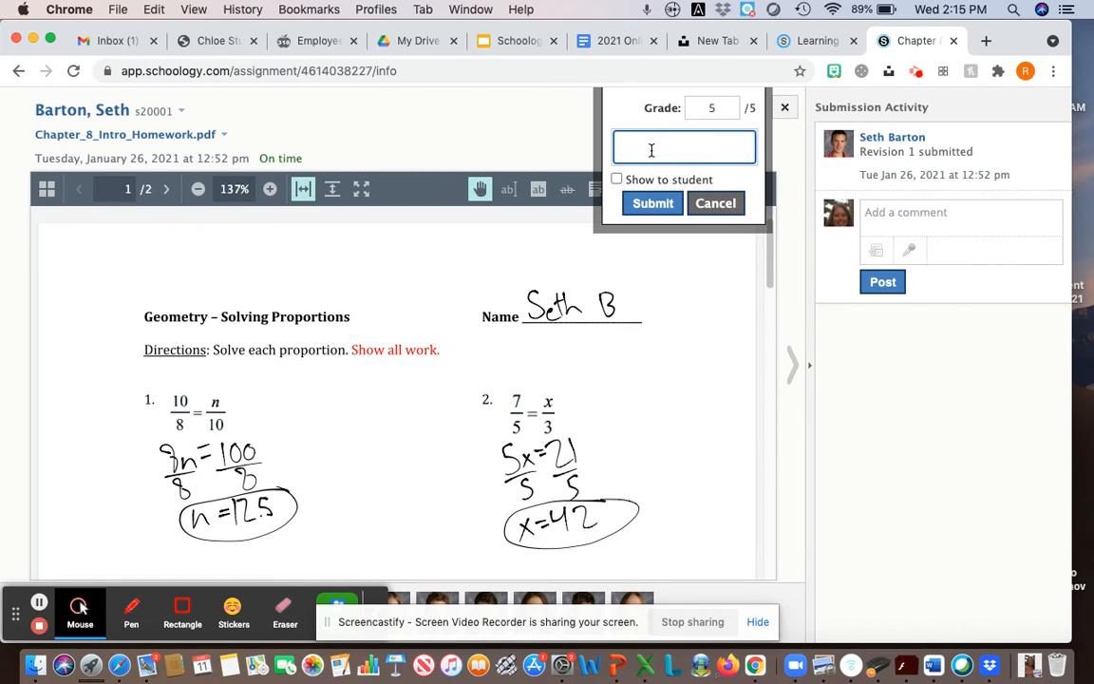
text(show your)
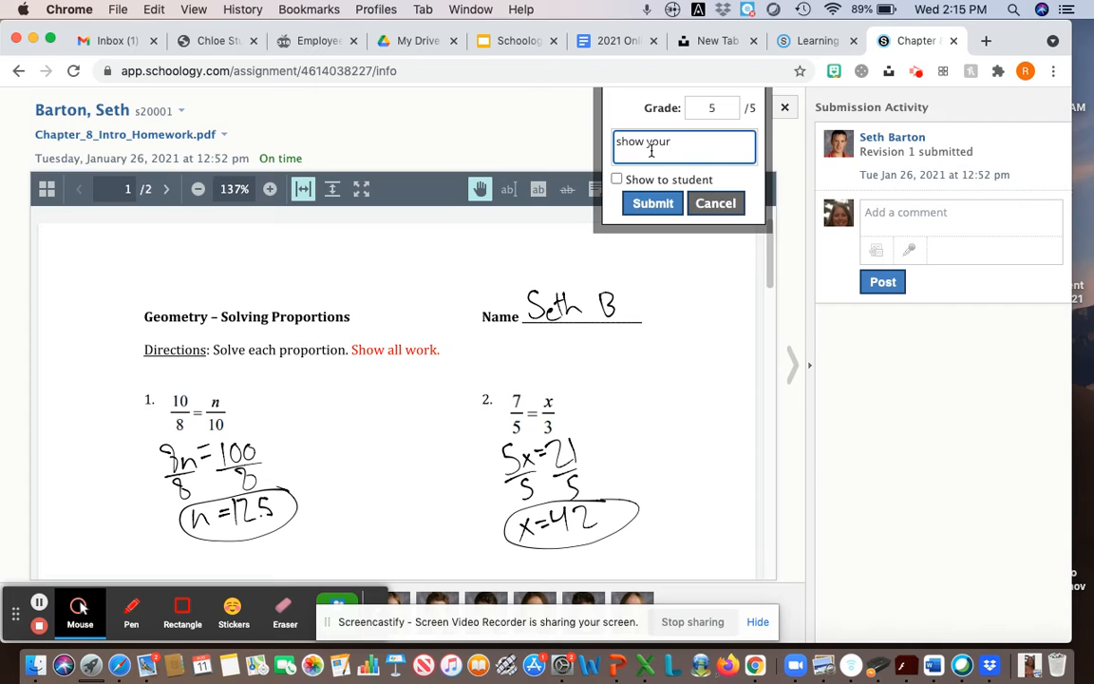
text(work)
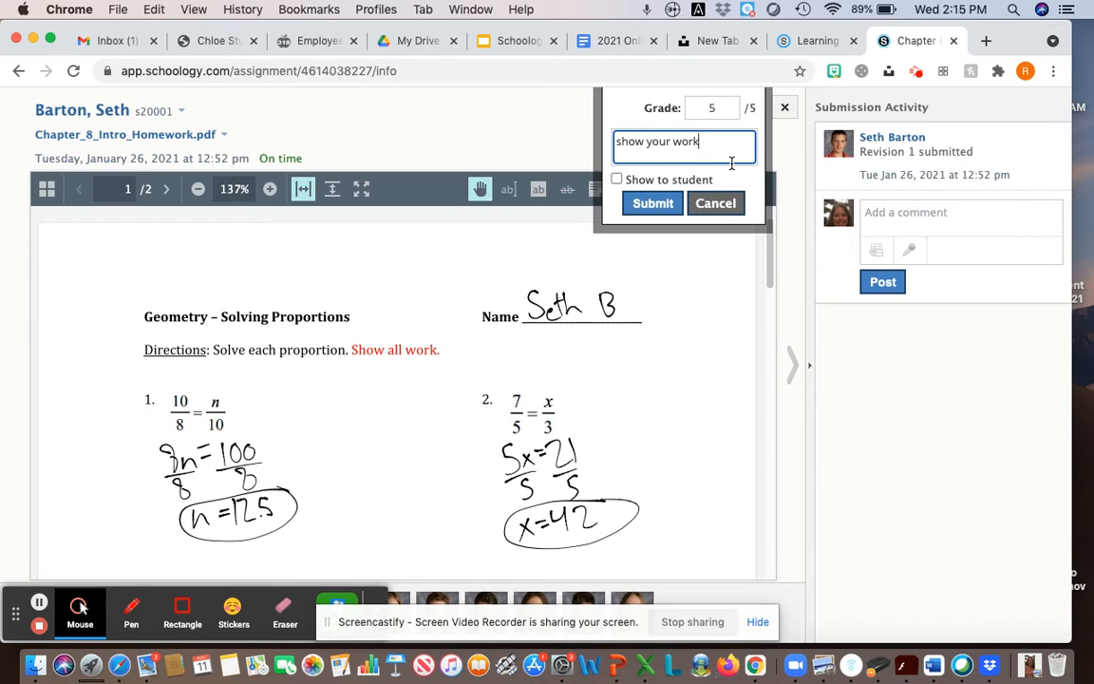
text(, please fi)
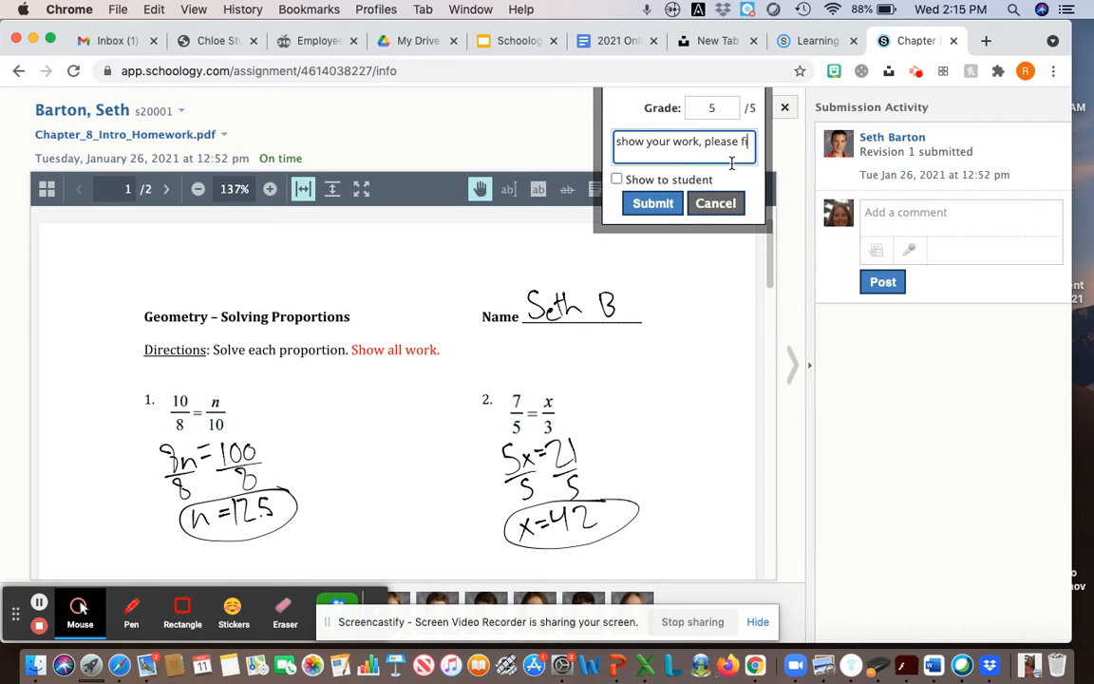
text(ix and resu)
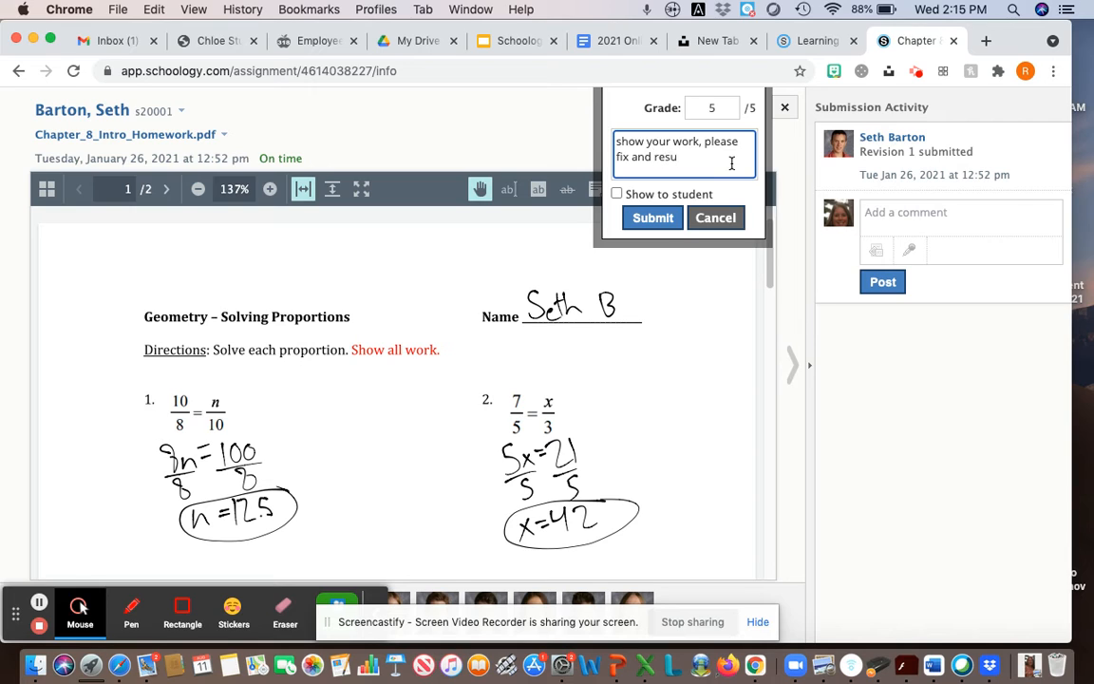
text(bmit)
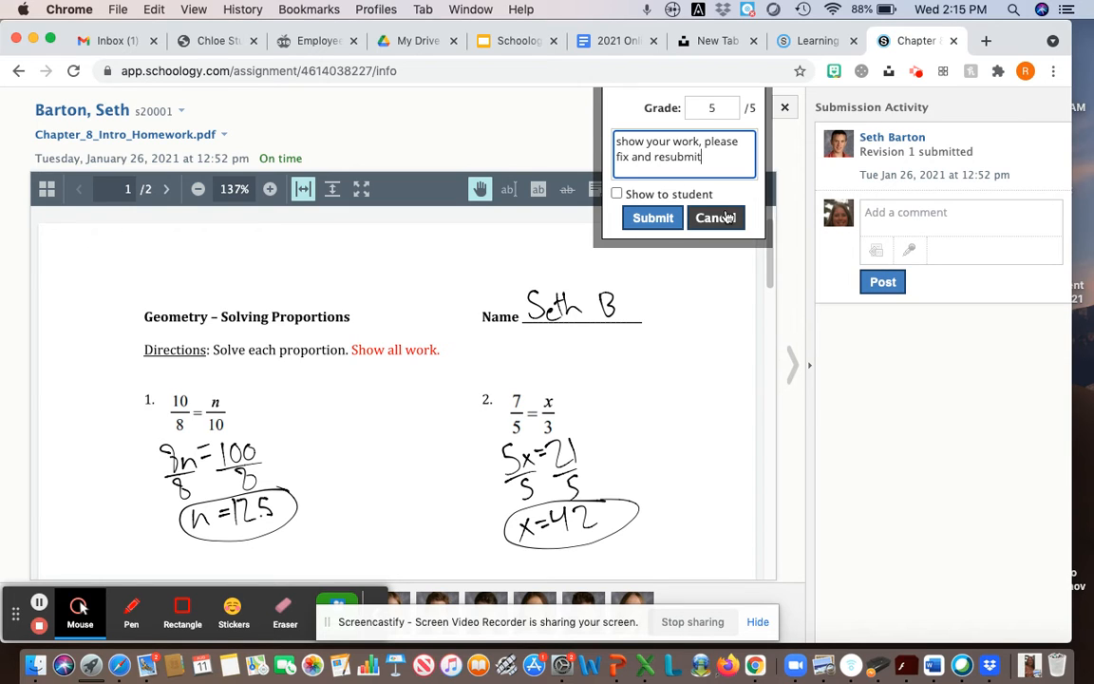
click(715, 217)
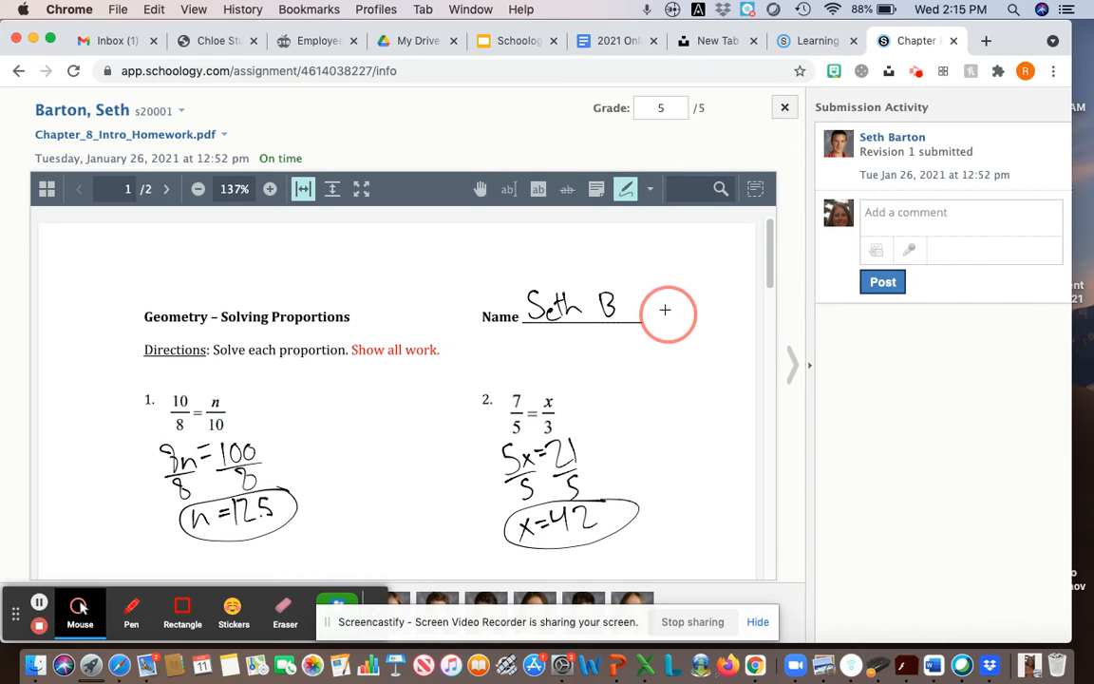
drag(603, 259, 670, 311)
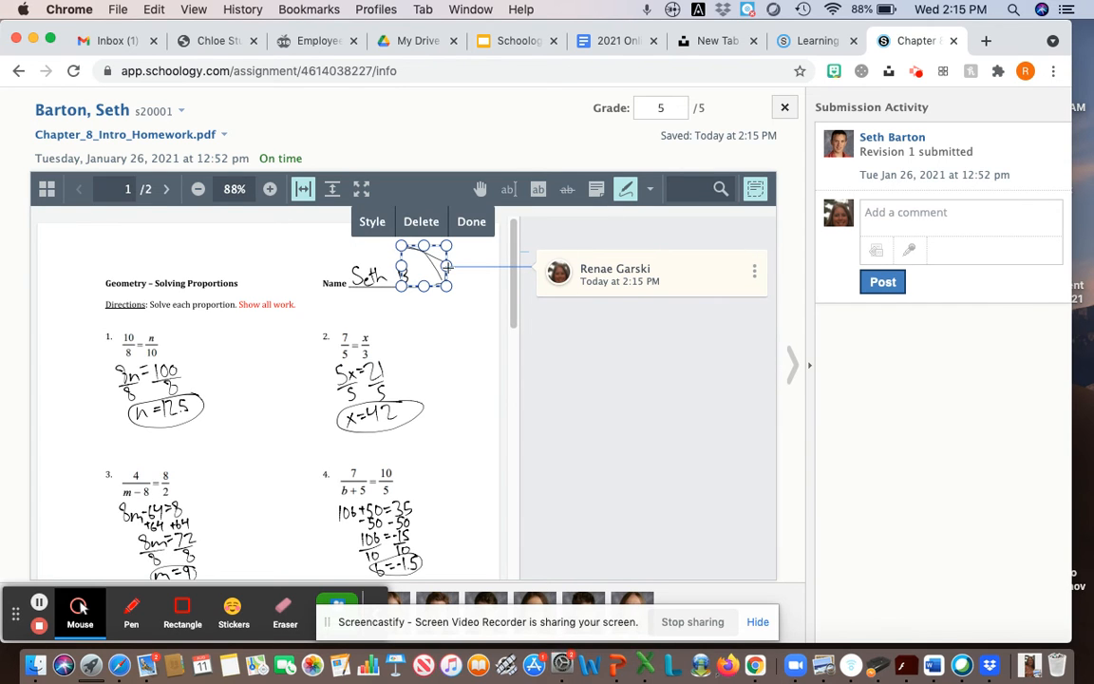
click(421, 221)
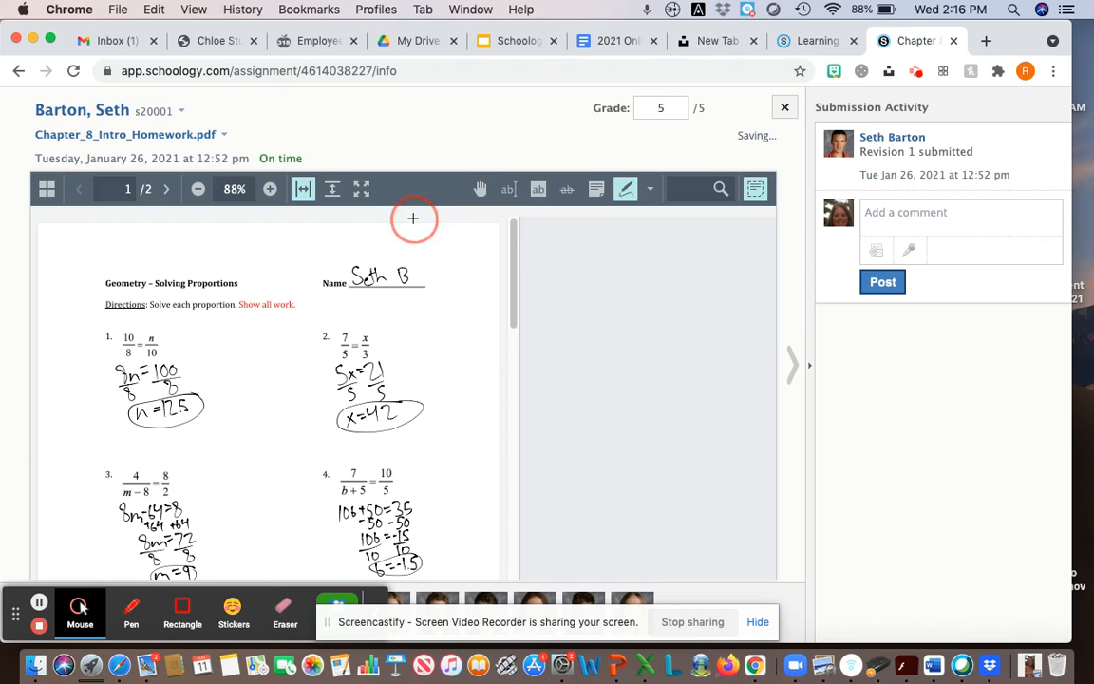
mouse_move(537, 189)
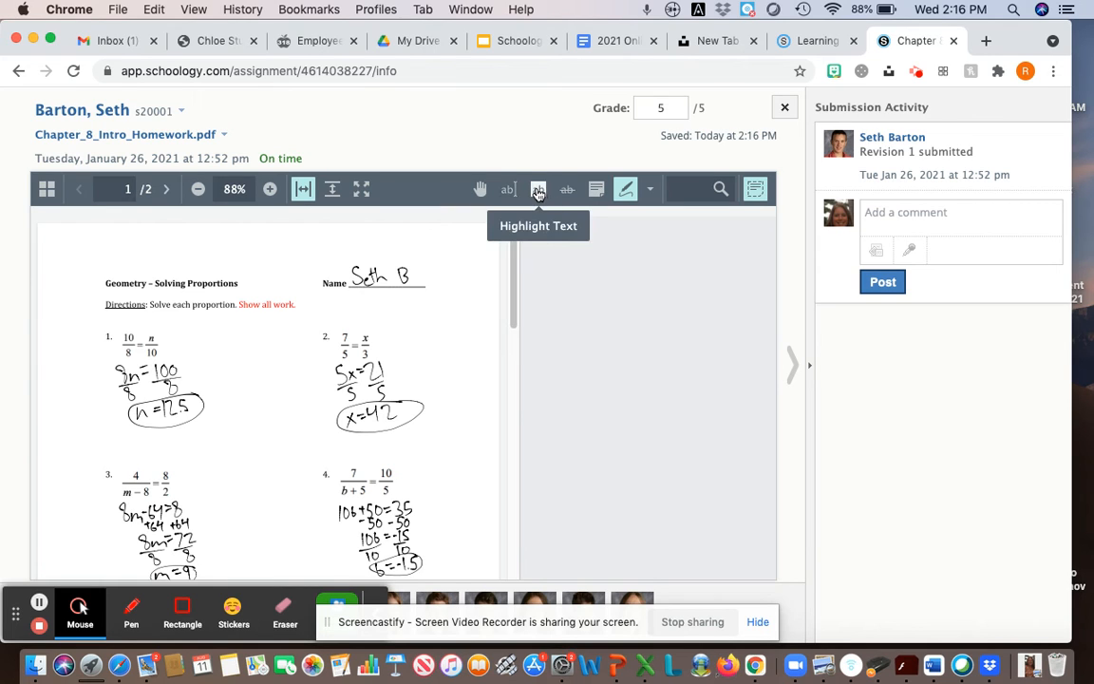
click(539, 188)
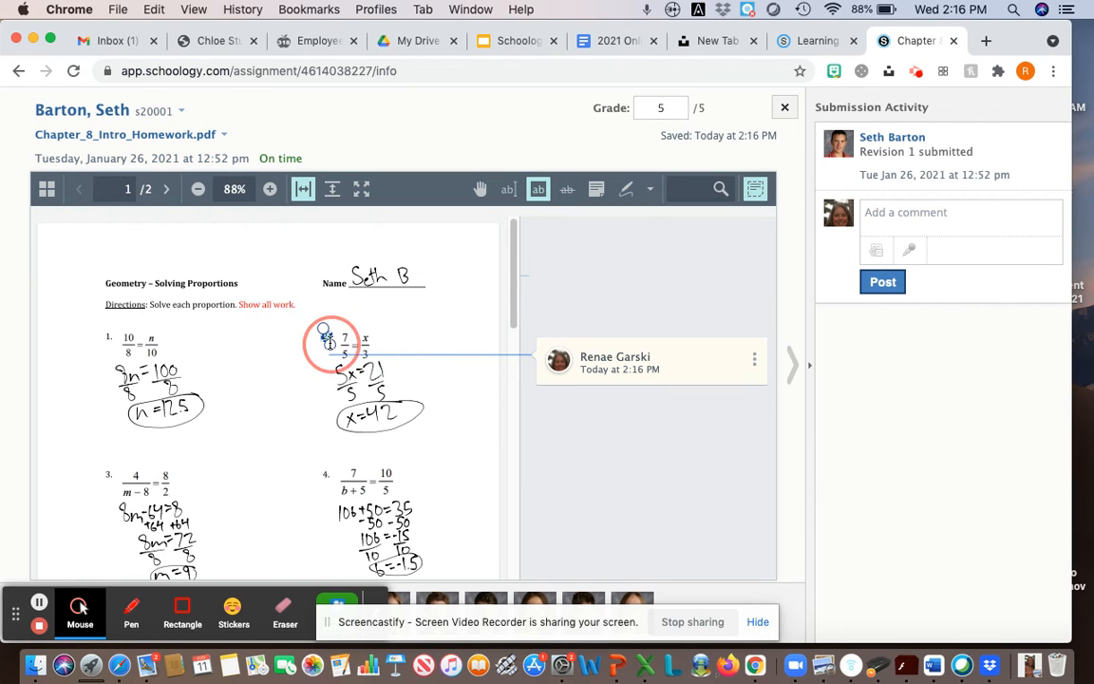
click(330, 344)
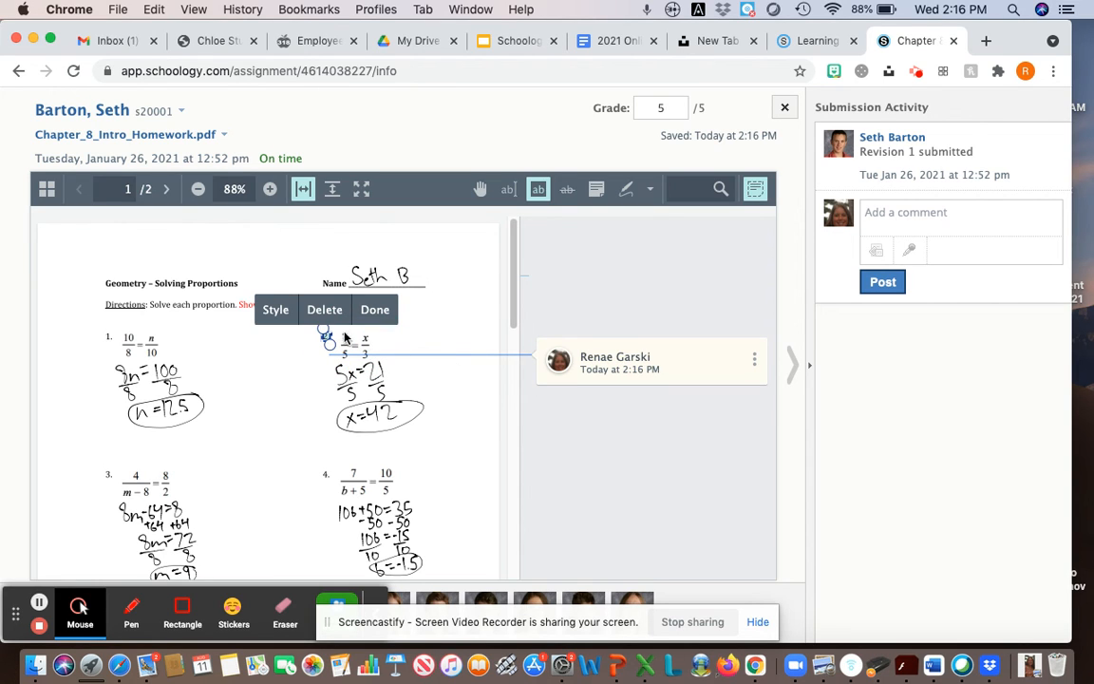
mouse_move(352, 340)
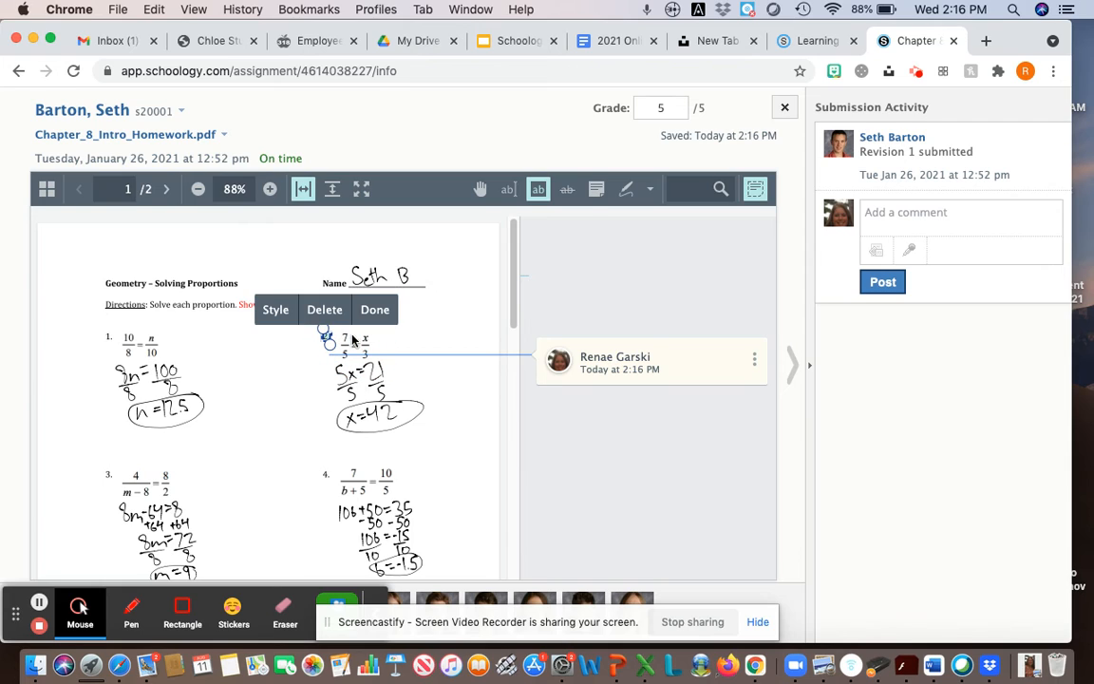
click(374, 309)
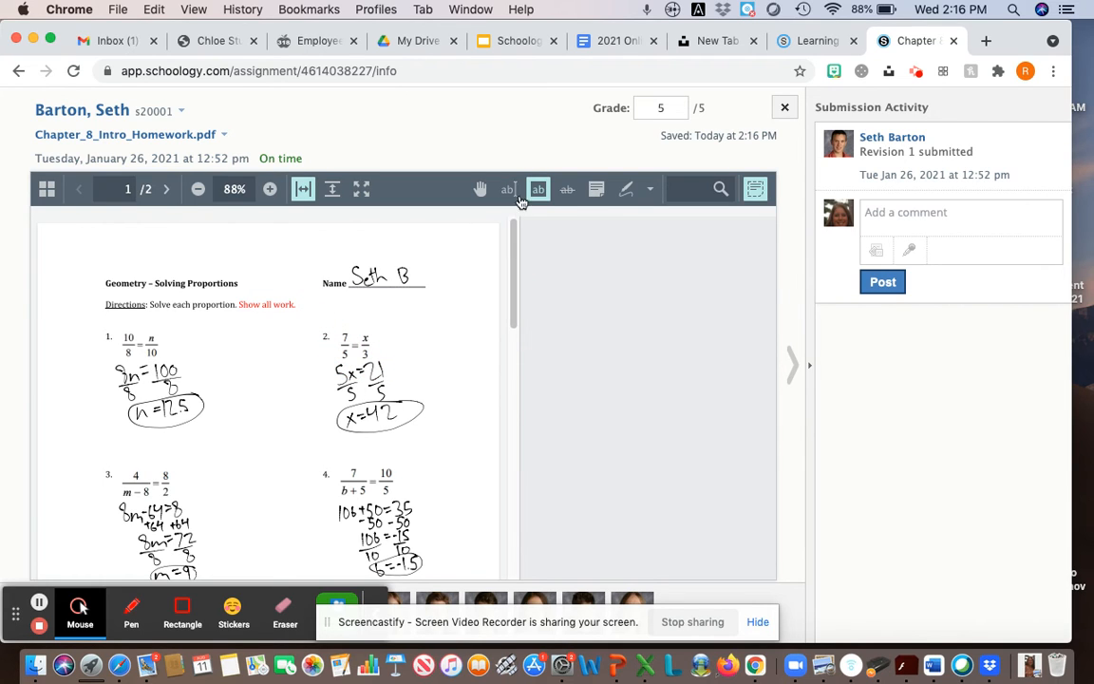
mouse_move(480, 189)
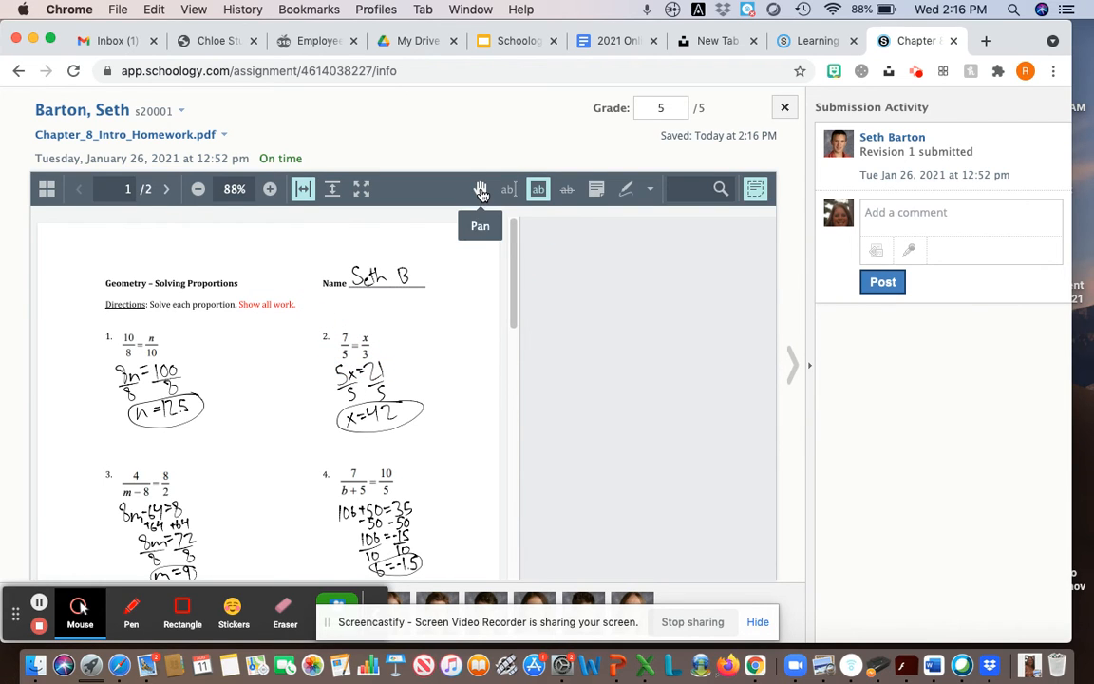
mouse_move(596, 188)
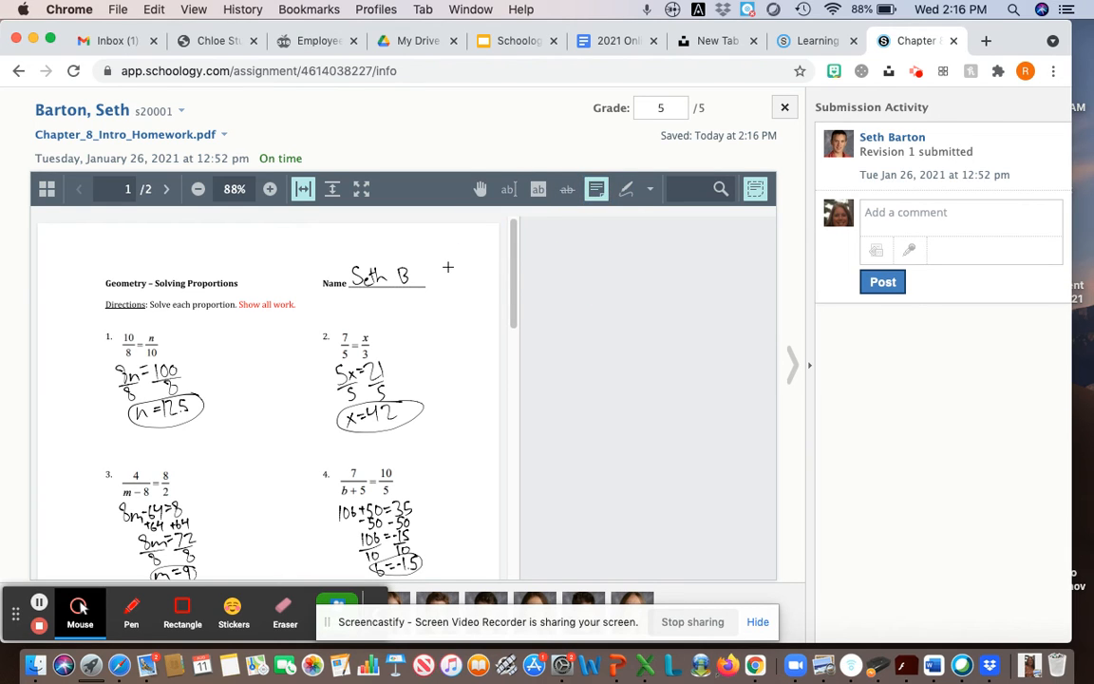
click(447, 267)
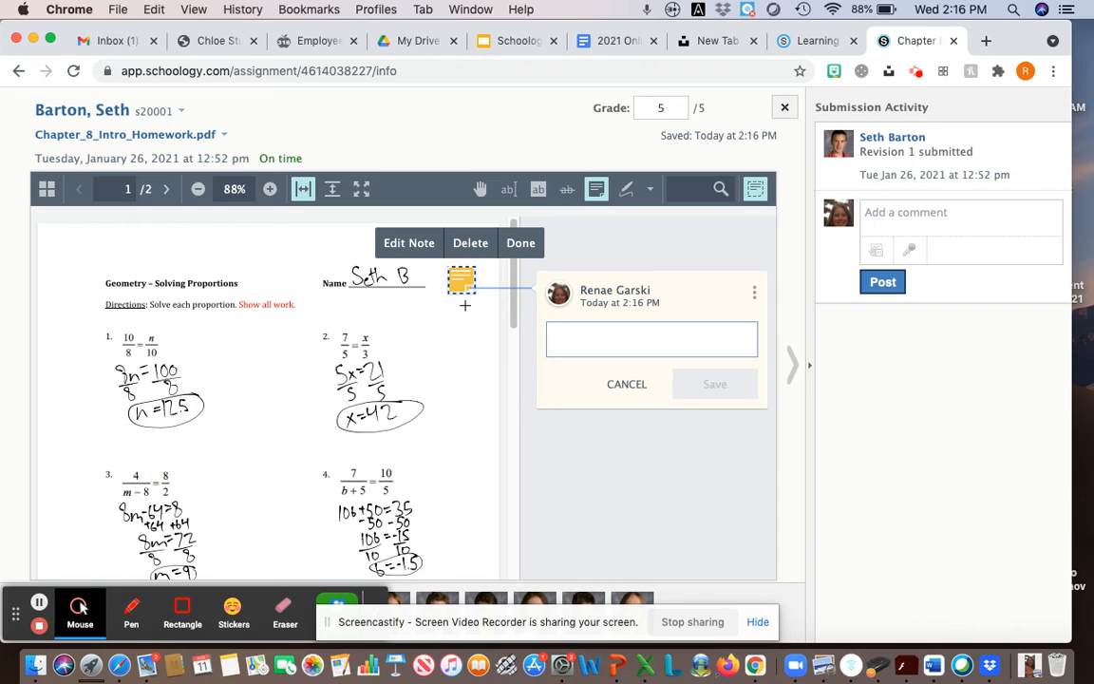
text(Please wirt)
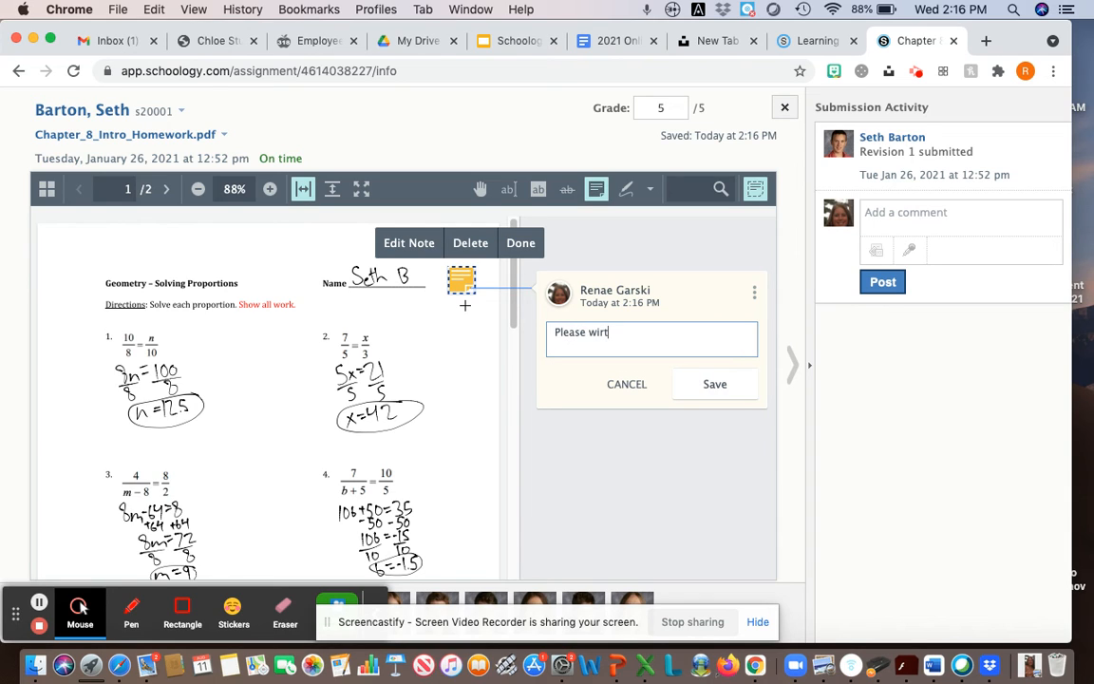
key(backspace)
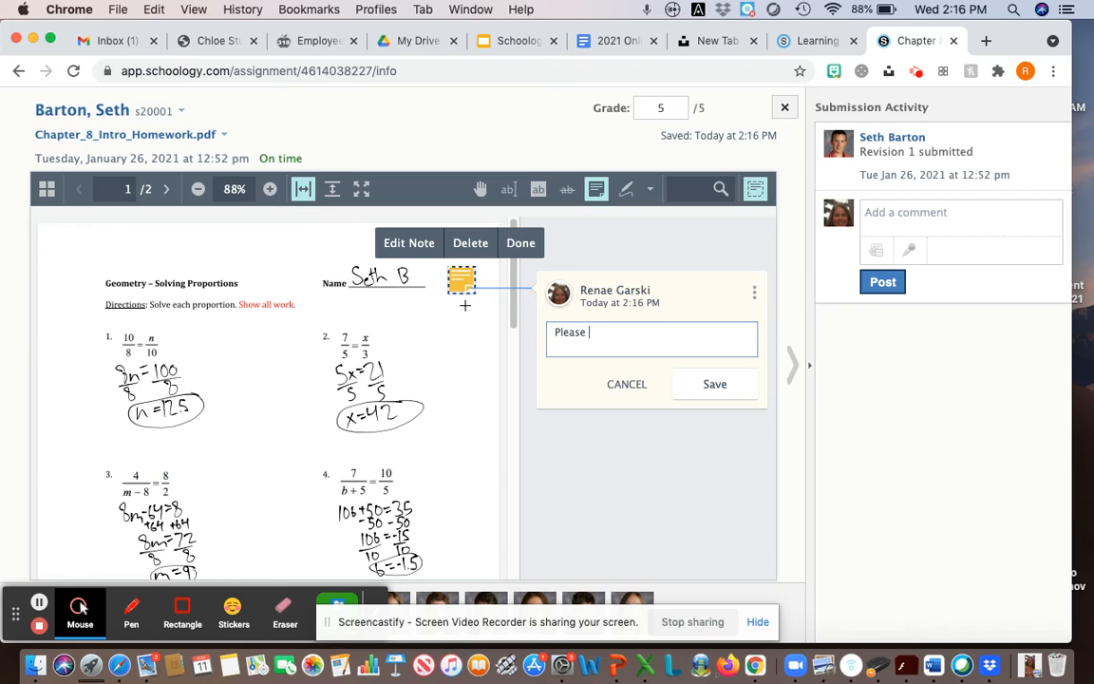
text(add yor)
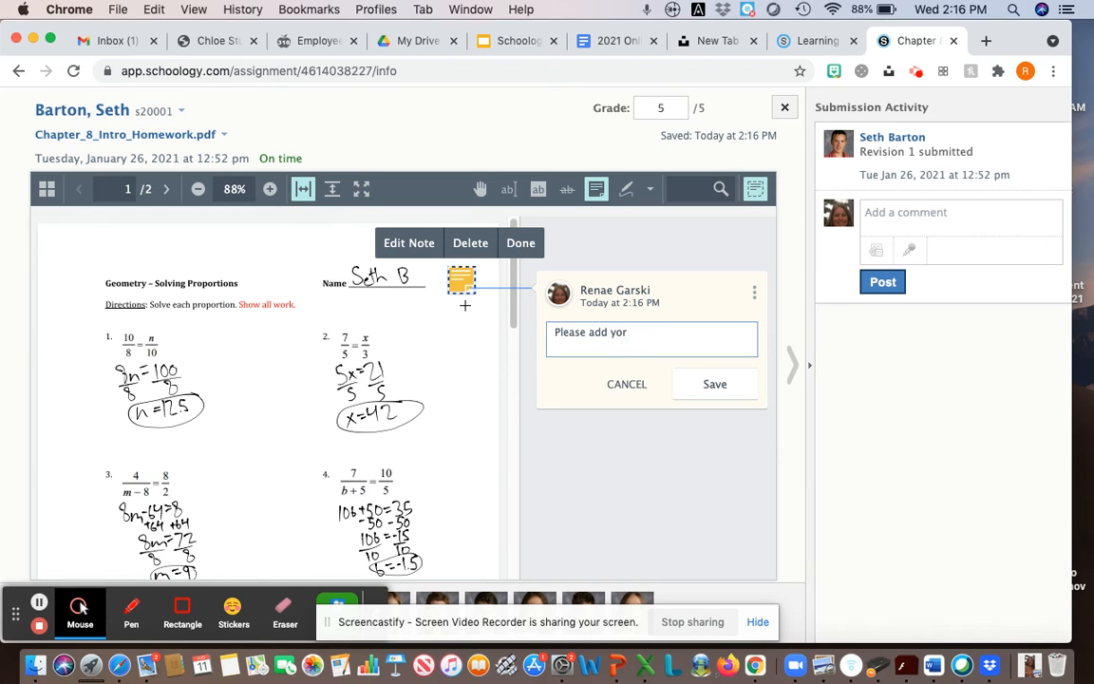
text(ur name)
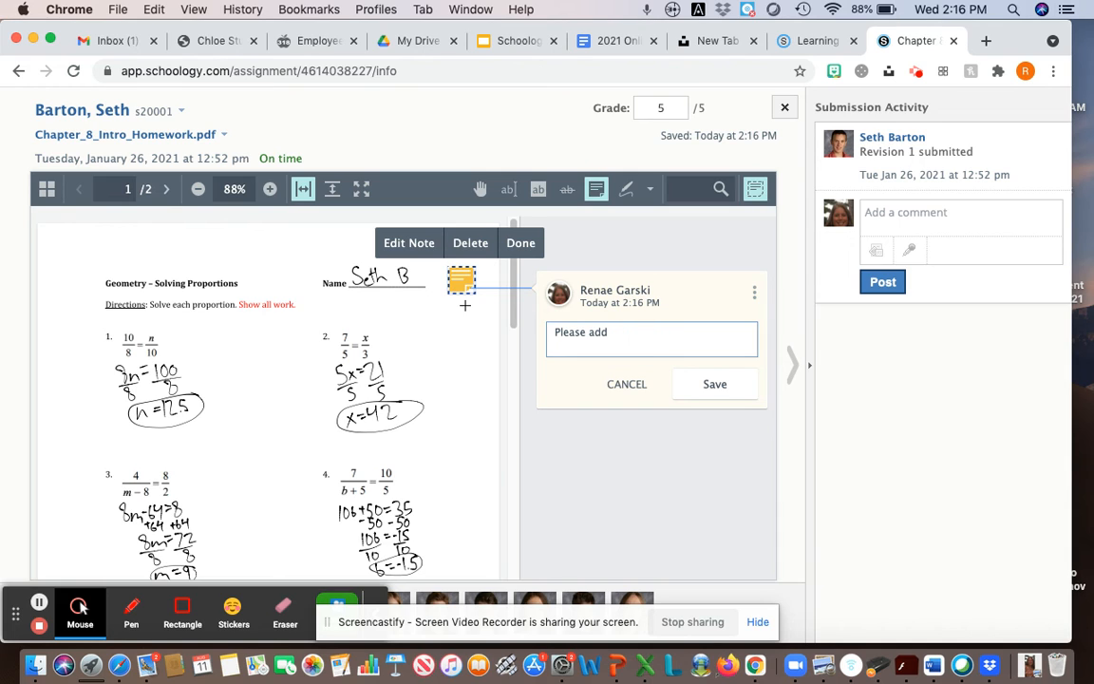
click(714, 383)
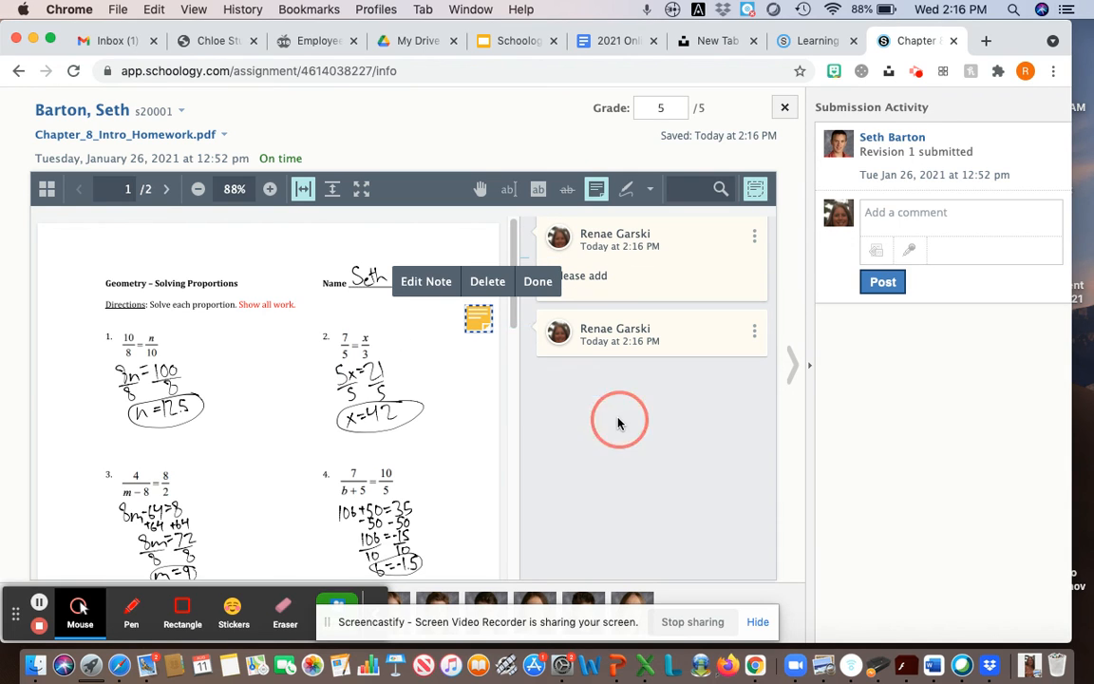
click(538, 281)
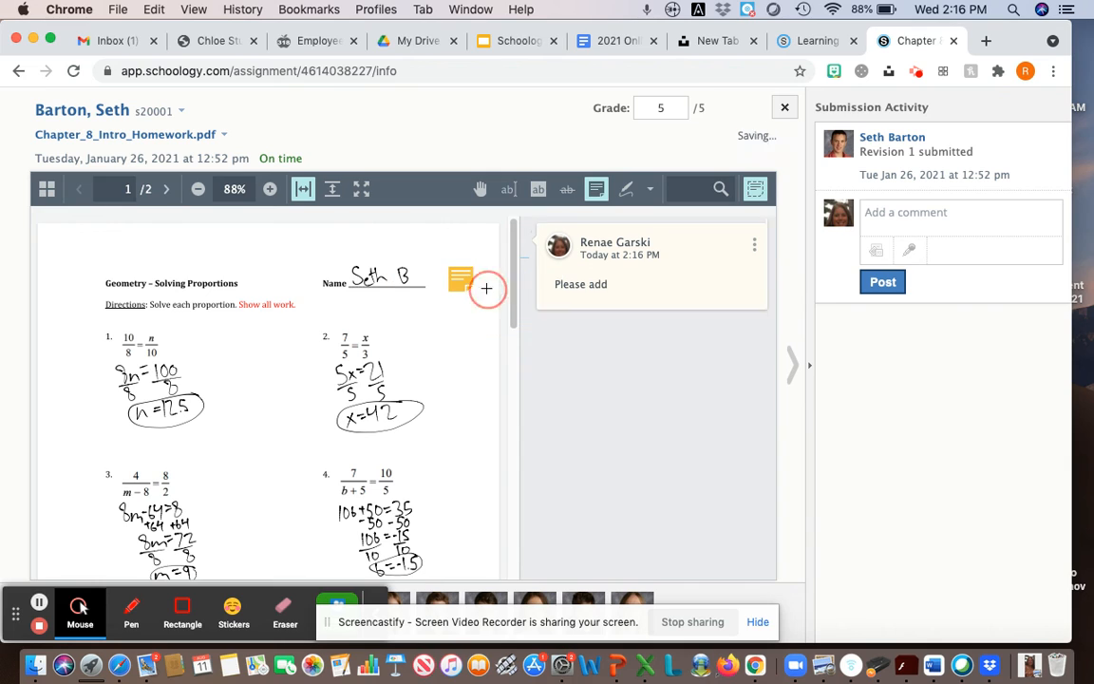
Delete the sticky note through its options menu.
click(486, 288)
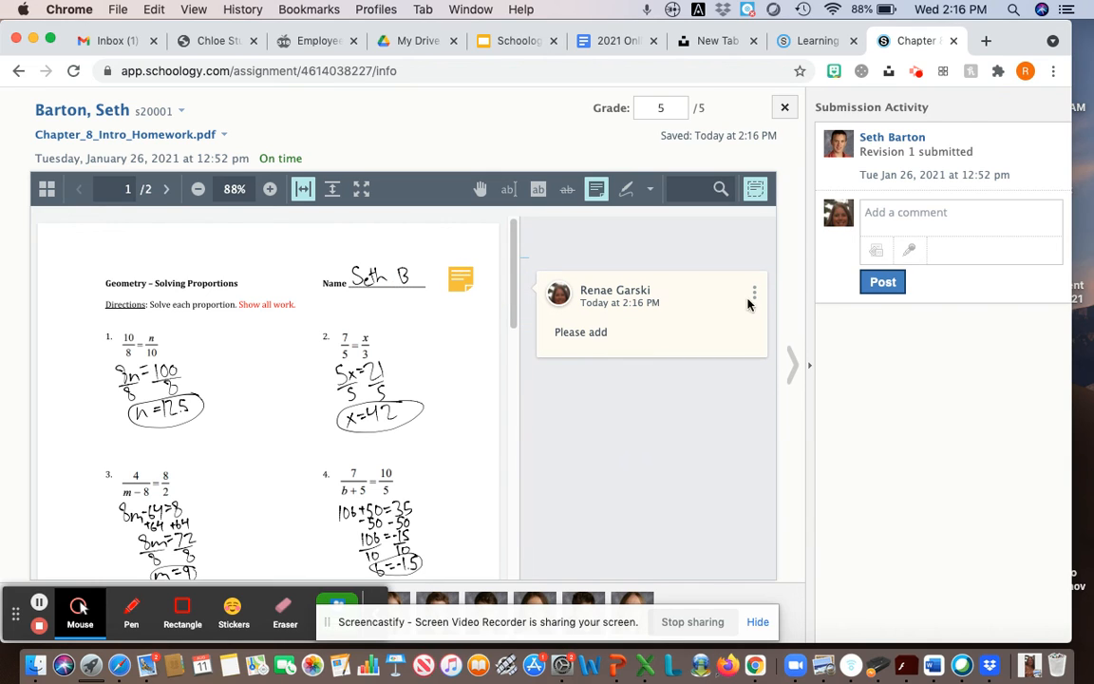
click(753, 290)
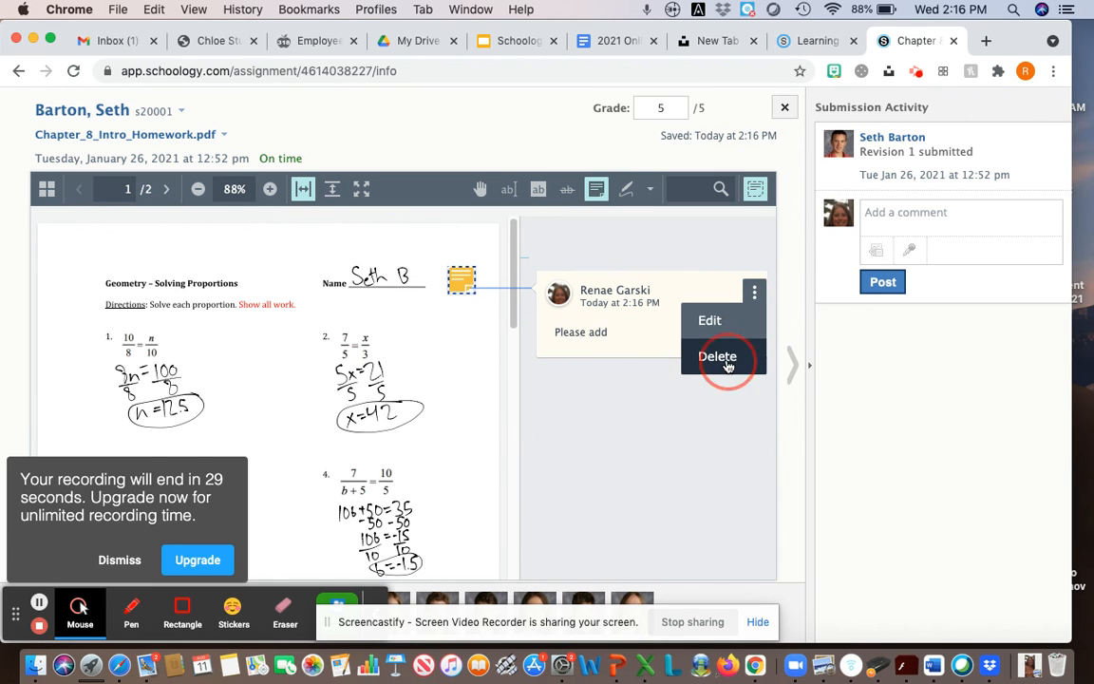
click(718, 356)
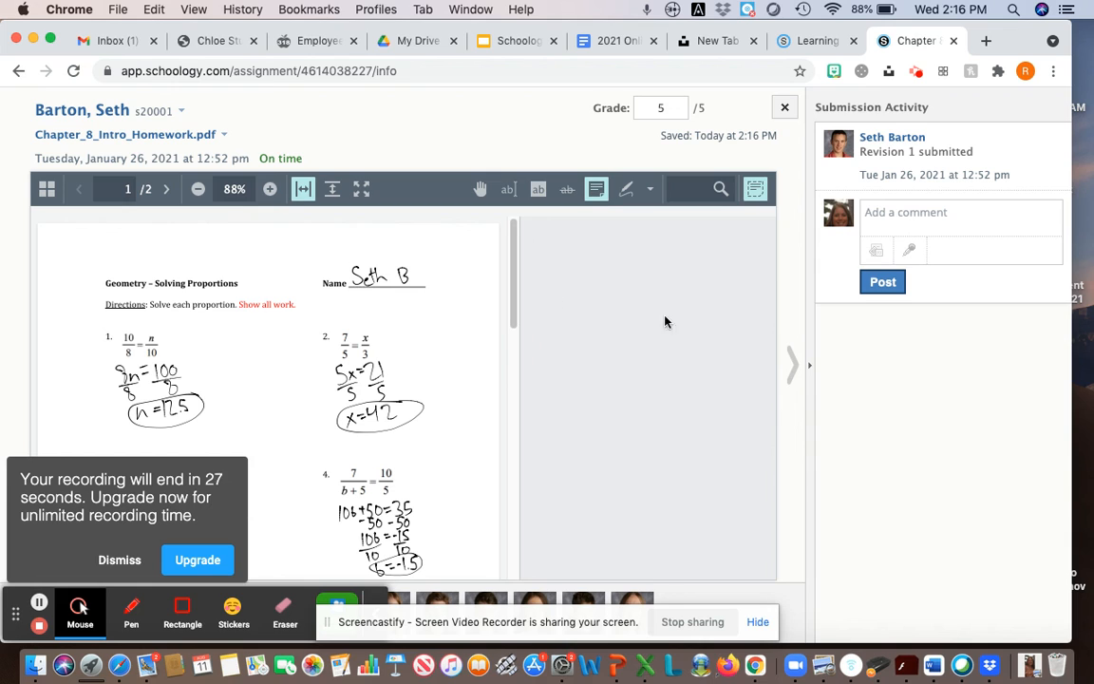
mouse_move(537, 380)
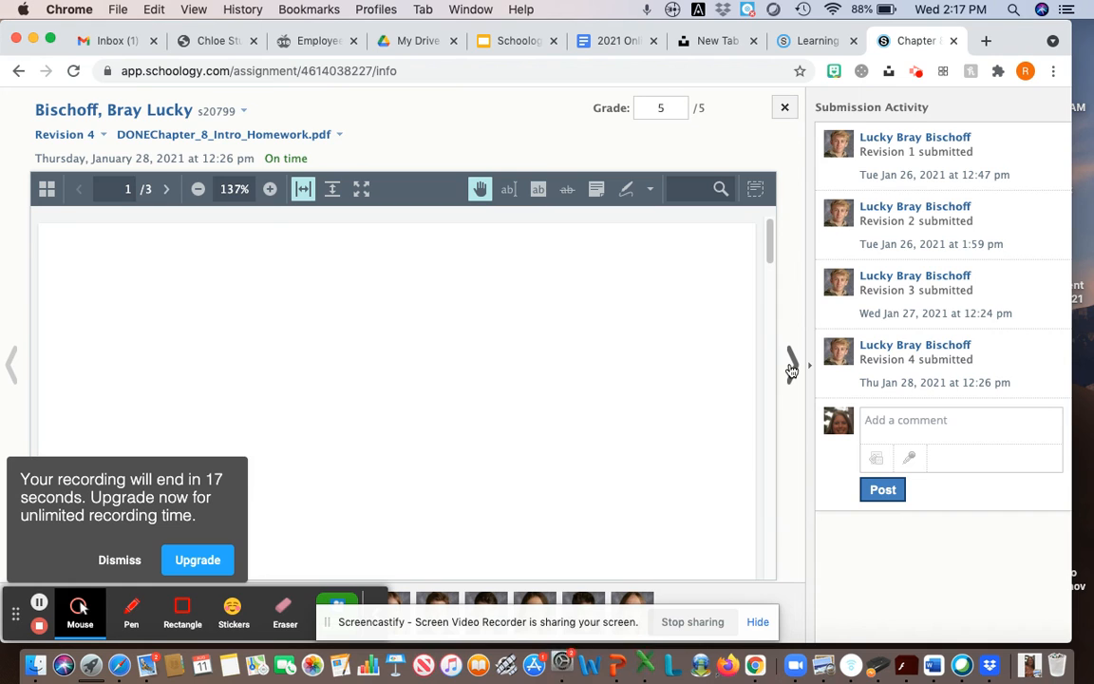
Close the submission viewer and focus the assignment's Write a comment box.
click(792, 364)
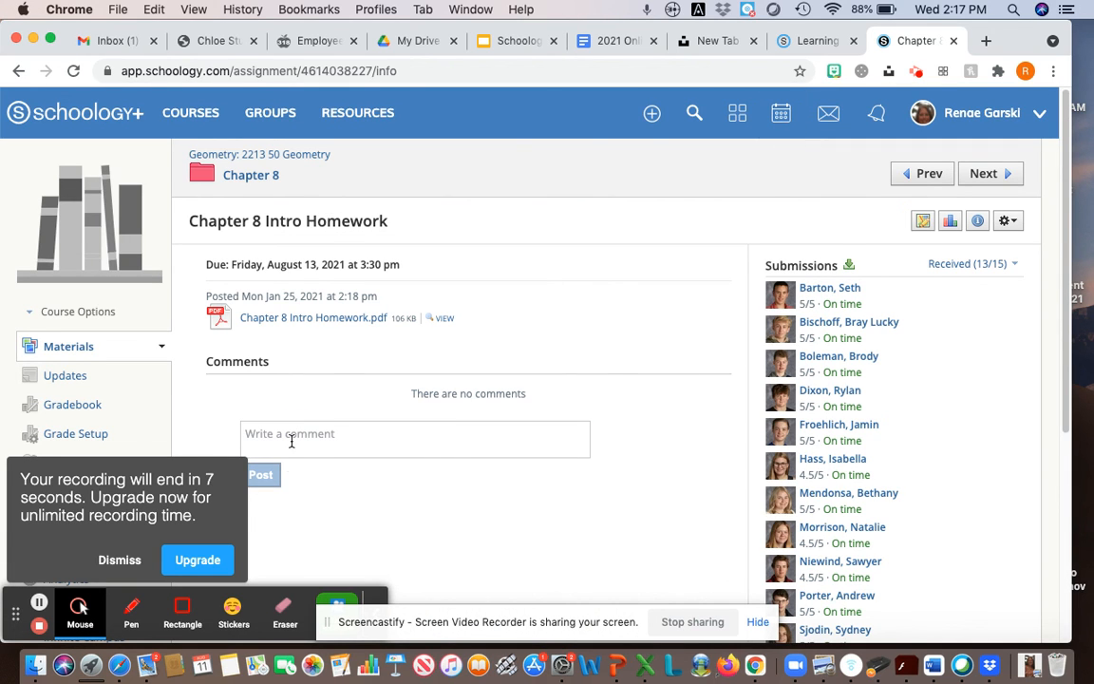
click(415, 439)
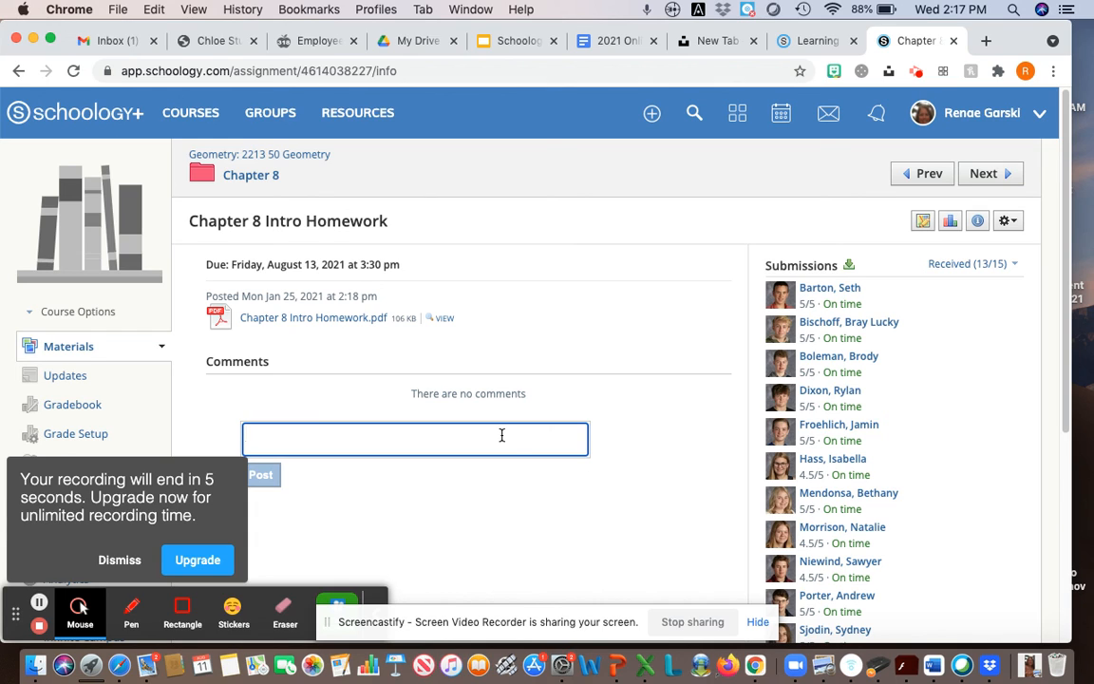
mouse_move(557, 507)
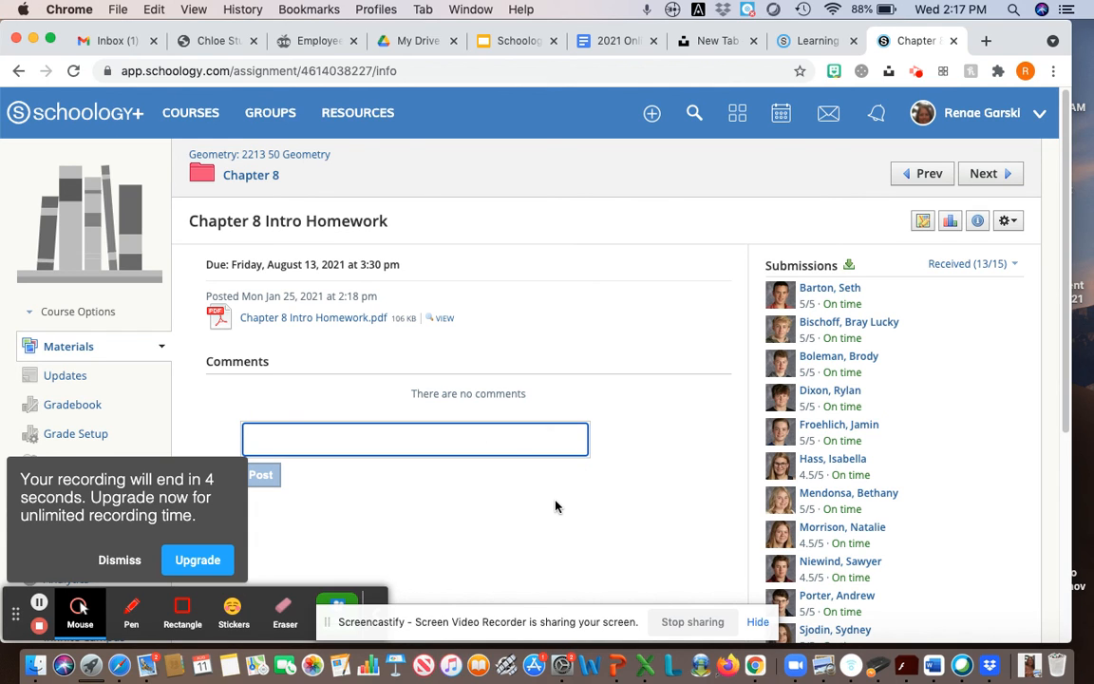